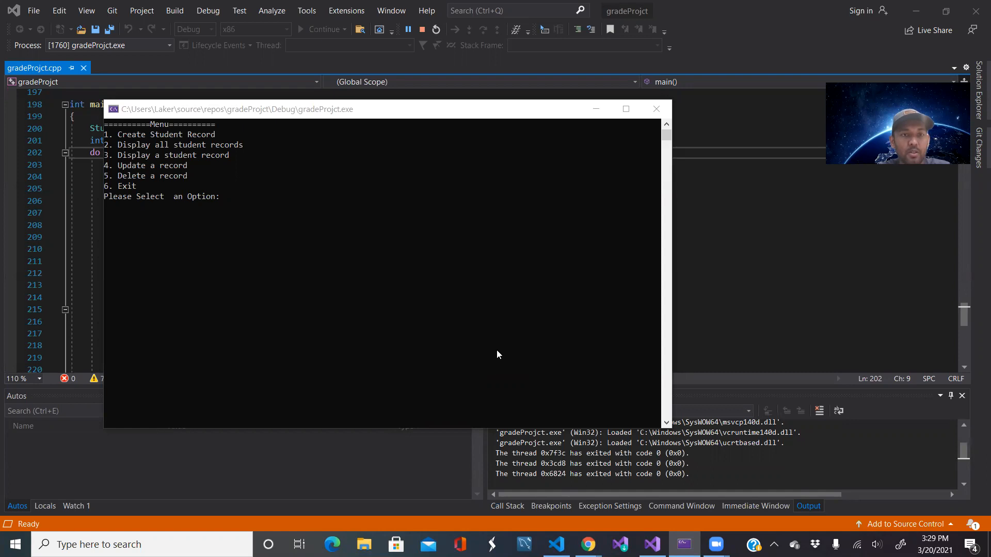
mouse_move(481, 191)
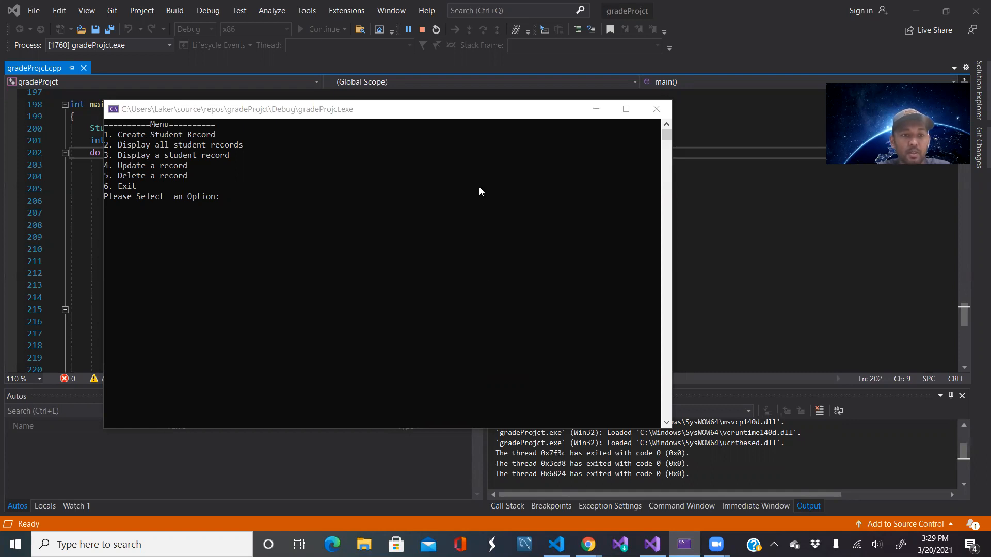
mouse_move(222, 202)
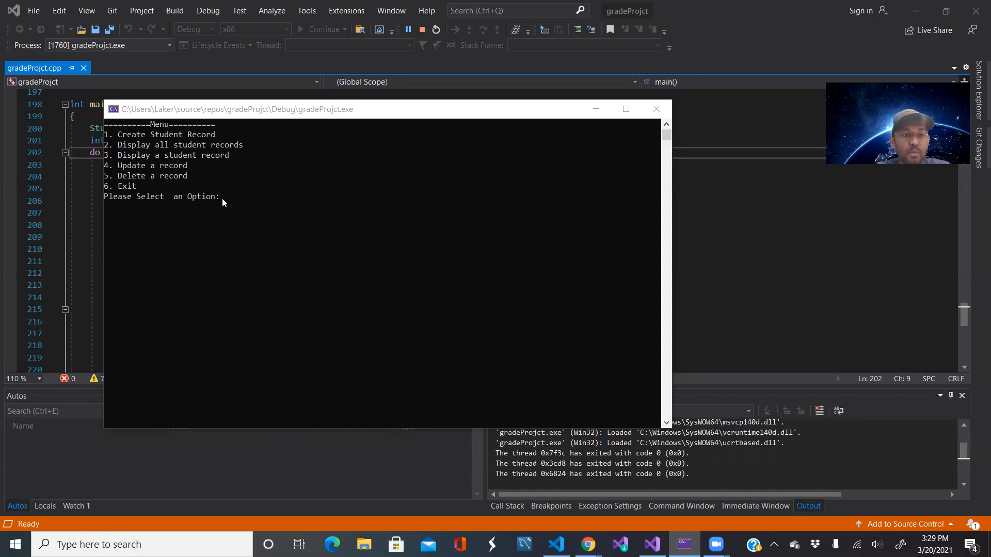
mouse_move(126, 137)
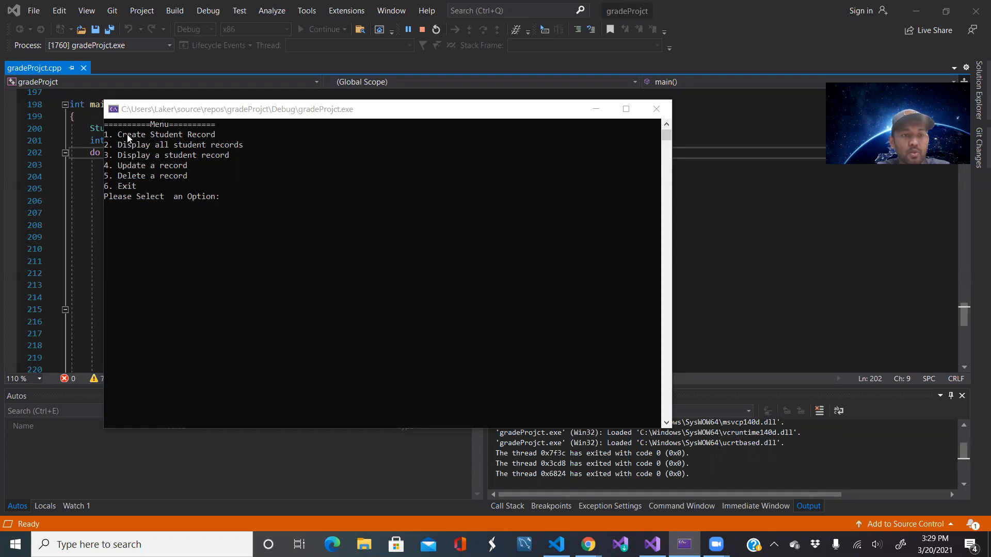
mouse_move(140, 195)
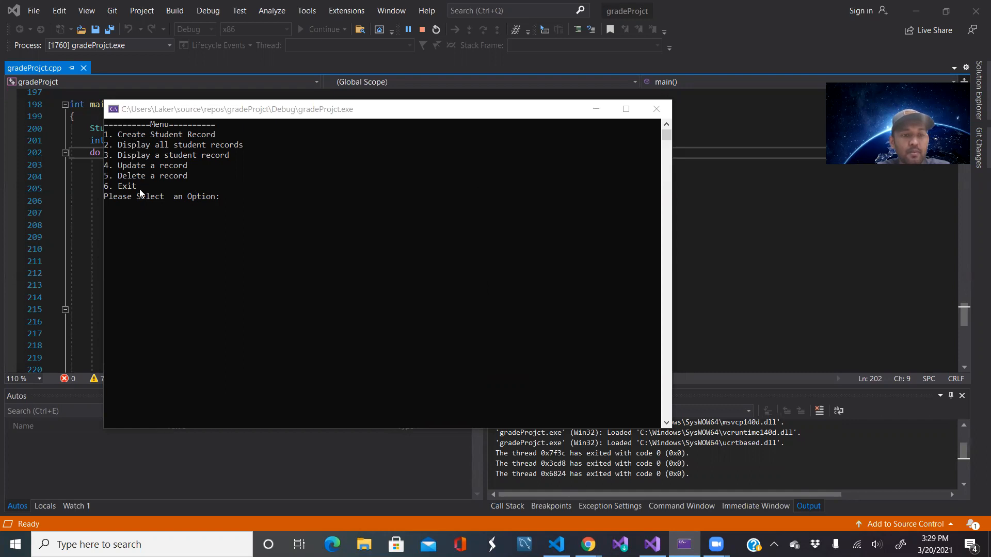
mouse_move(144, 186)
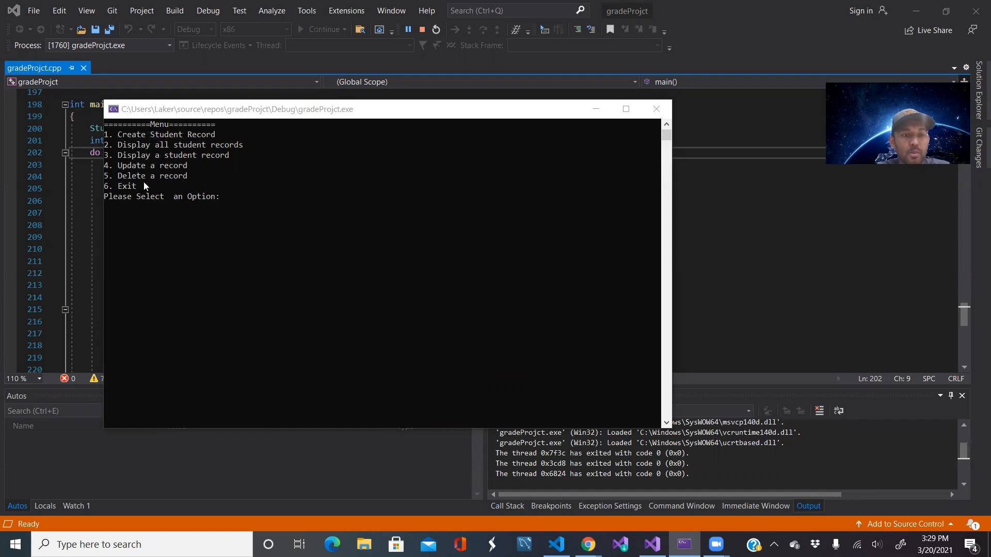
mouse_move(140, 171)
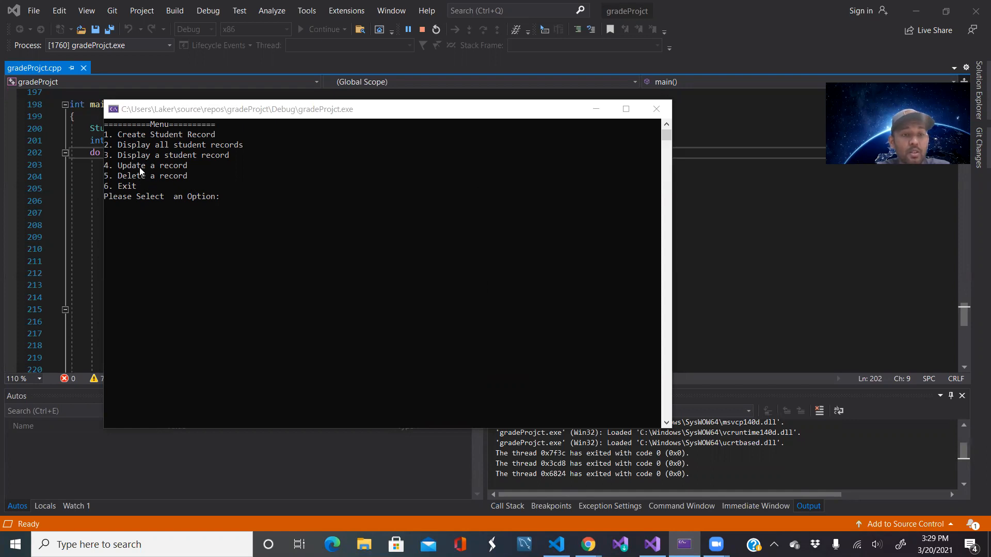
mouse_move(175, 137)
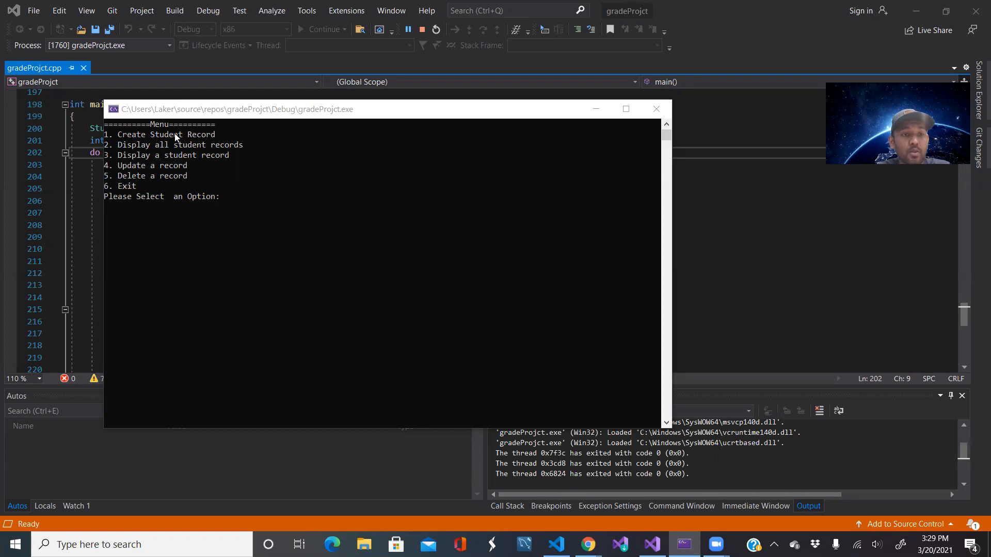
mouse_move(176, 145)
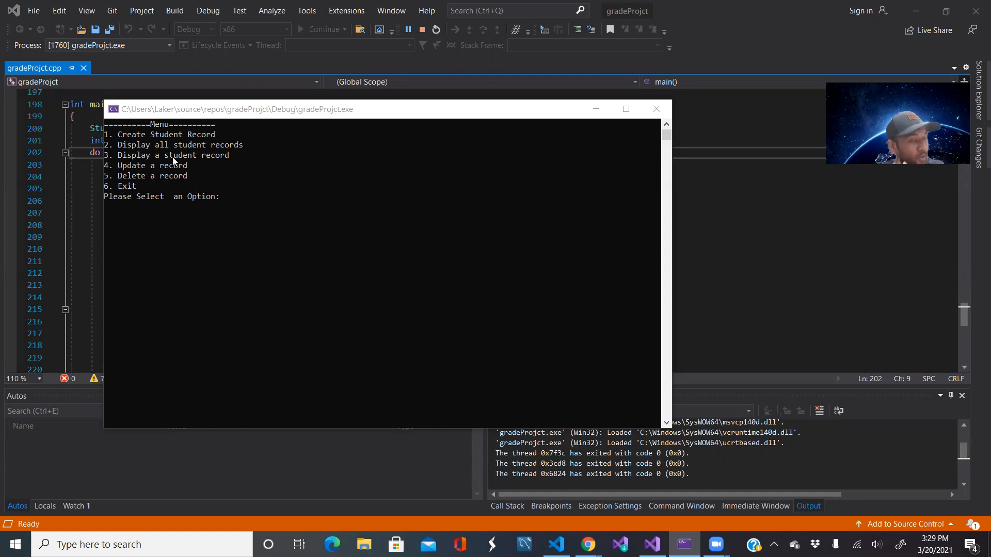
mouse_move(239, 201)
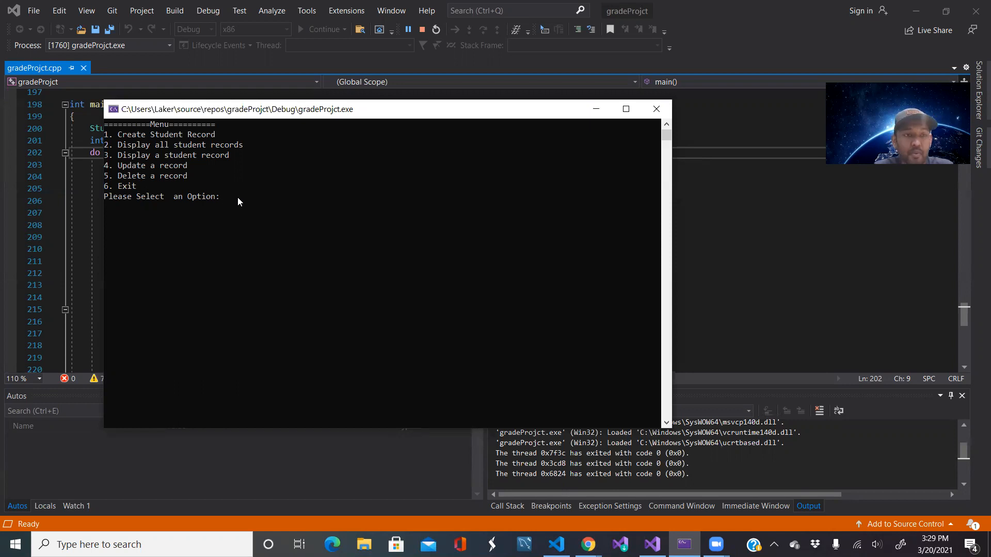
Choose menu option 2 to list all five student records with IDs, names and grades.
text(2)
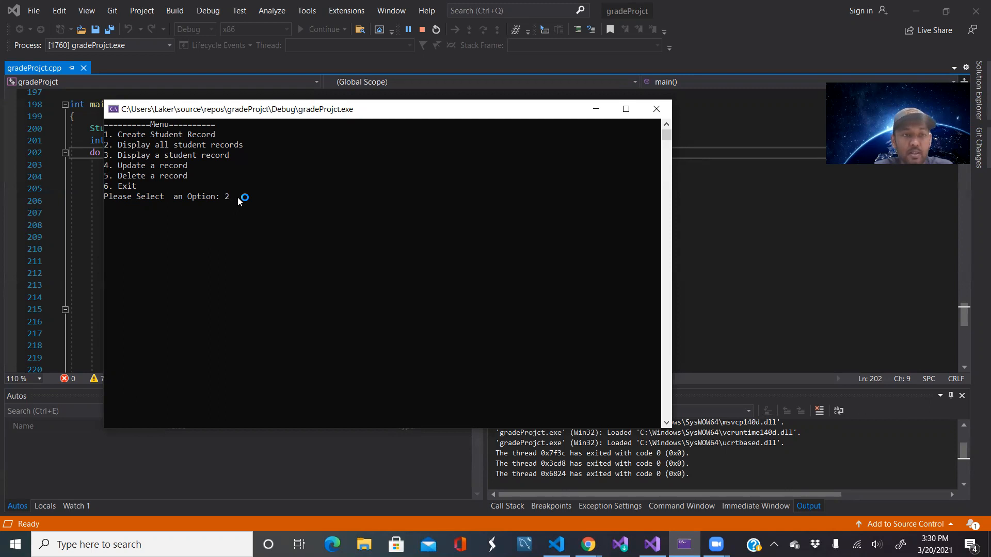
key(Return)
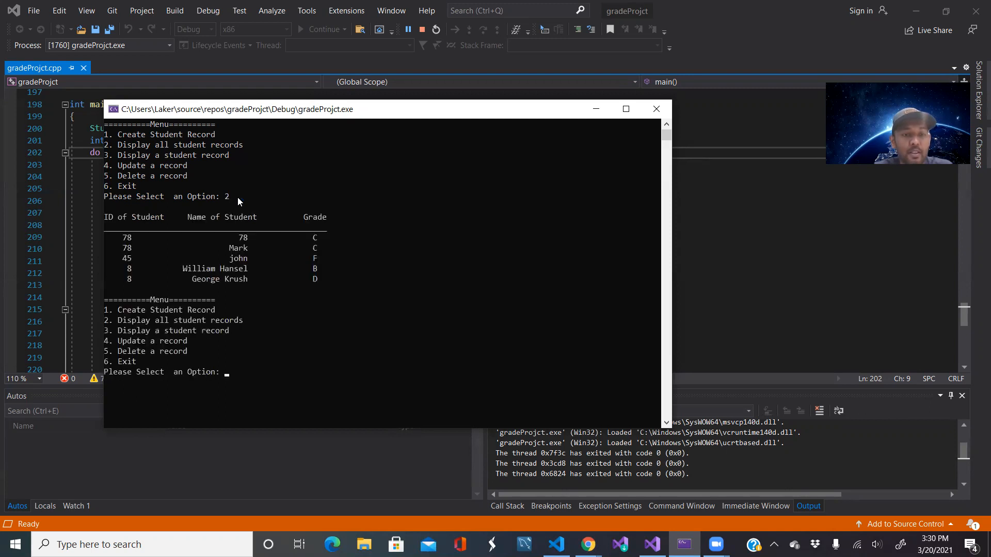
mouse_move(117, 218)
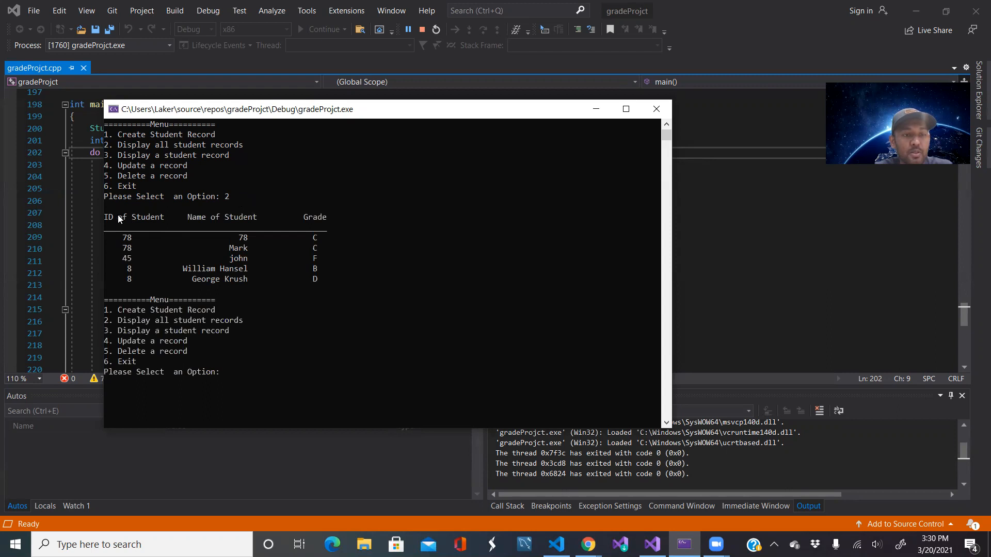
mouse_move(243, 226)
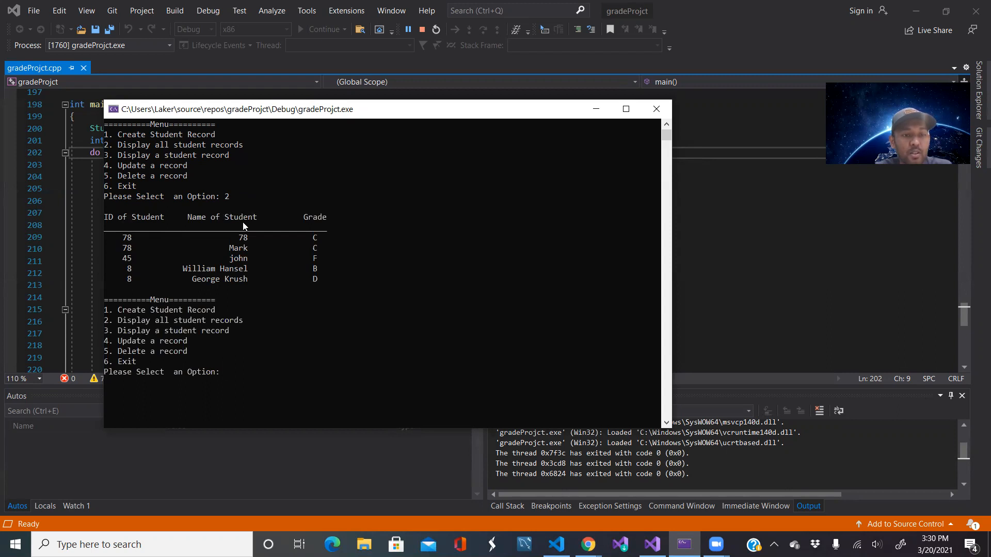
mouse_move(314, 309)
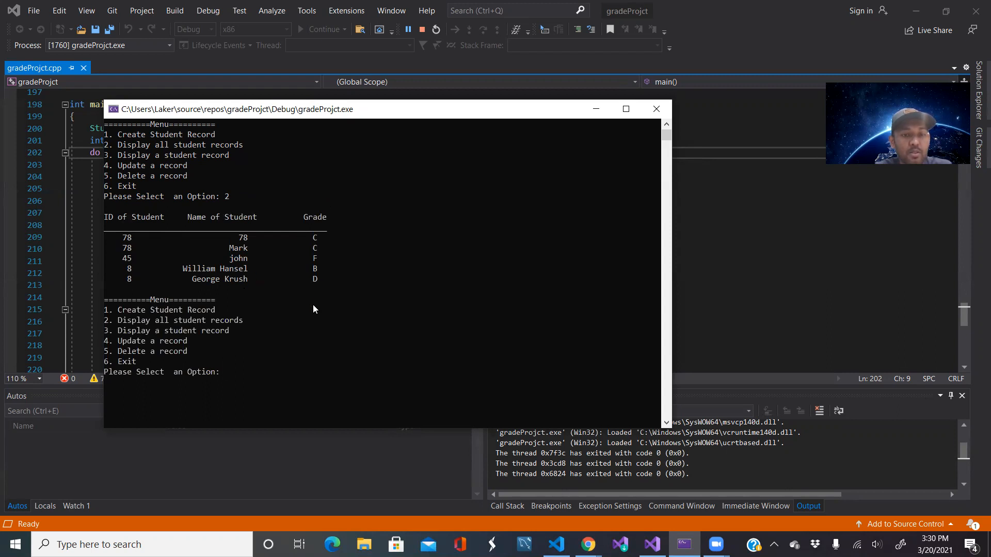
mouse_move(319, 255)
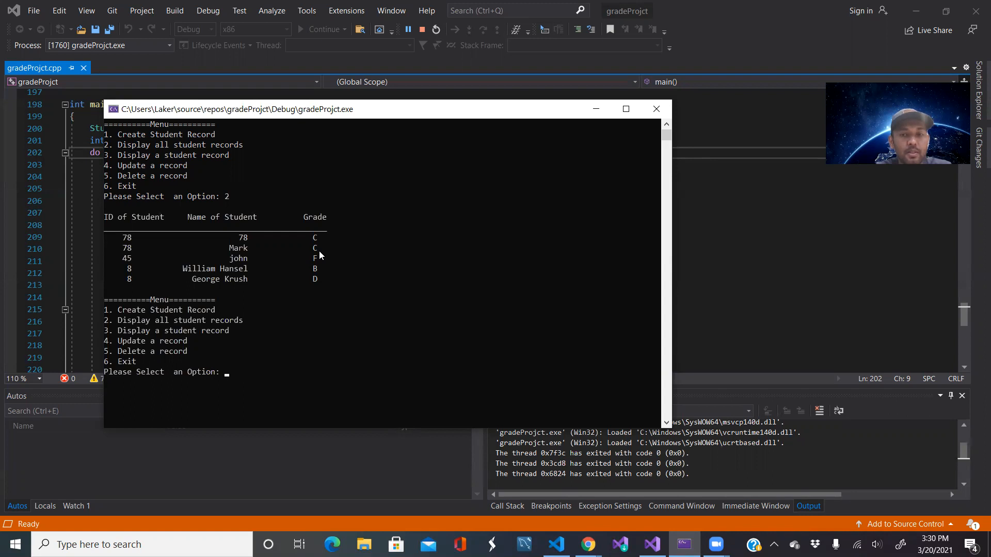
mouse_move(317, 256)
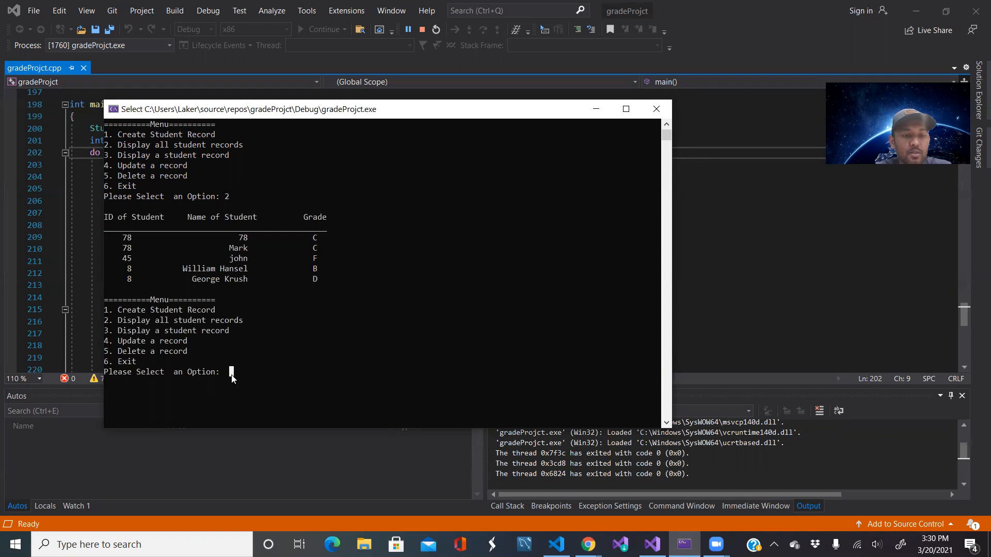
Add student John Wick with ID 5 and subject marks 89, 98, 98 and 99.
text(1)
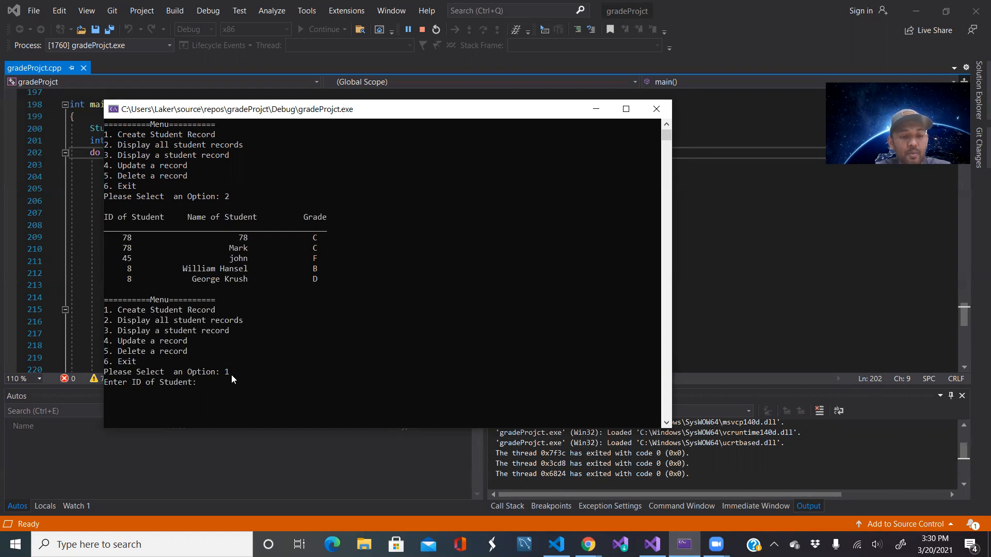
mouse_move(218, 389)
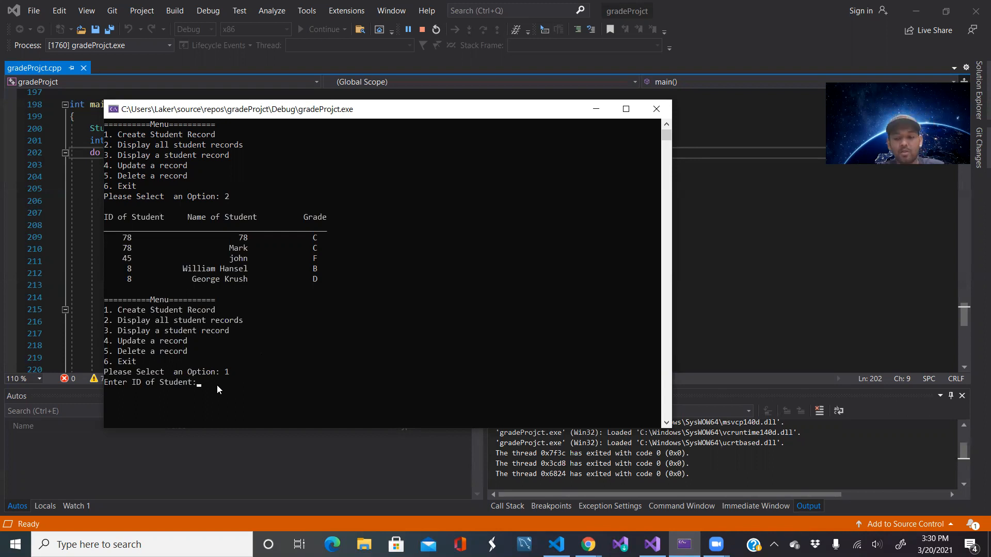
text(5)
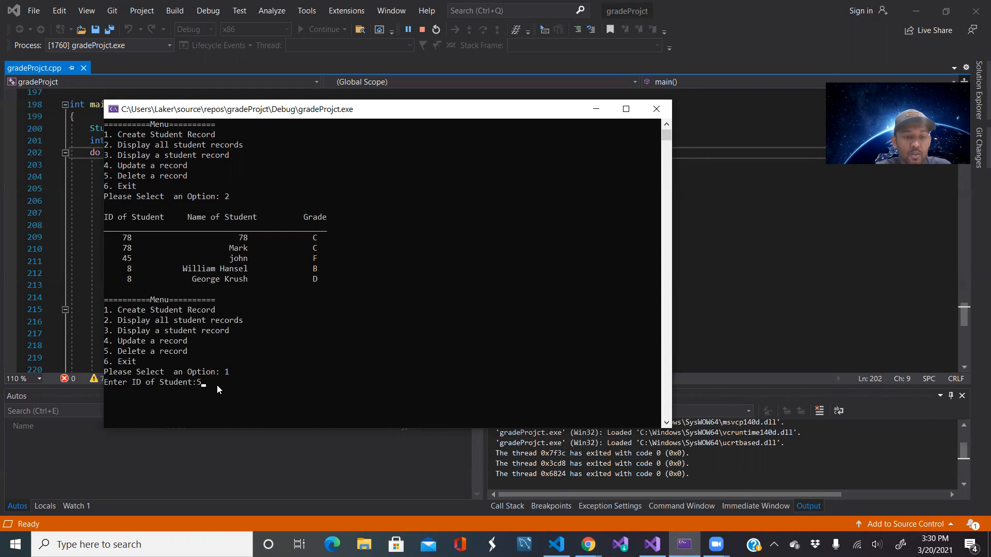
key(Return)
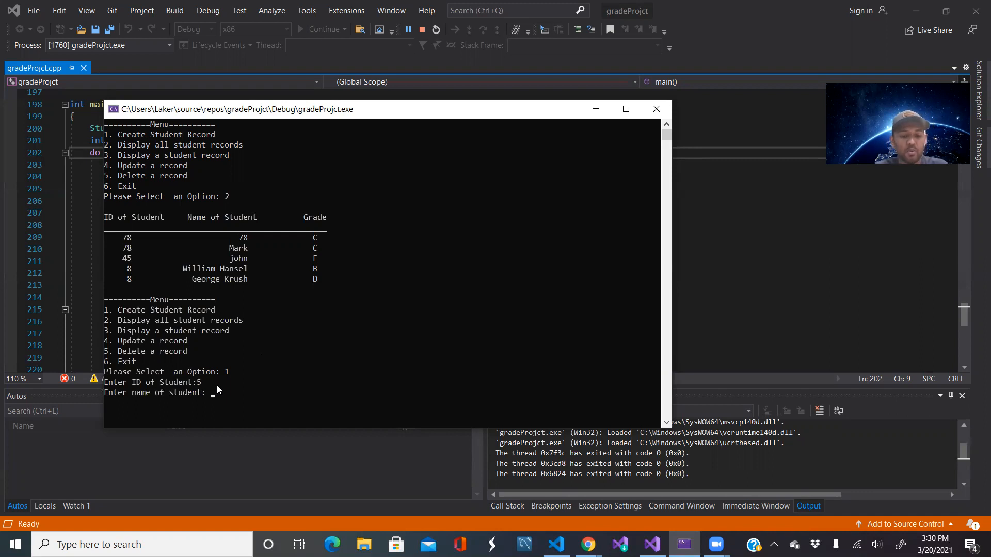
text(John Wick)
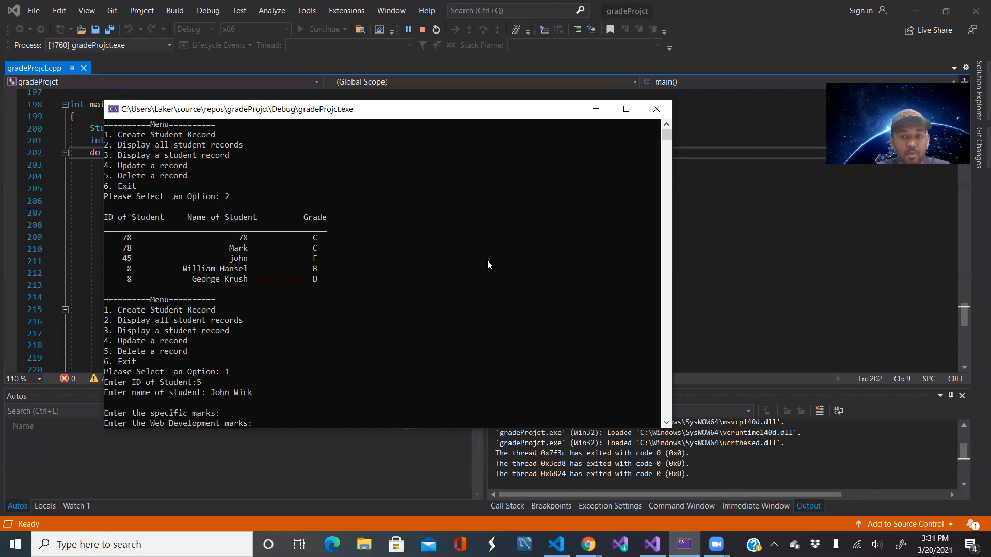
mouse_move(407, 389)
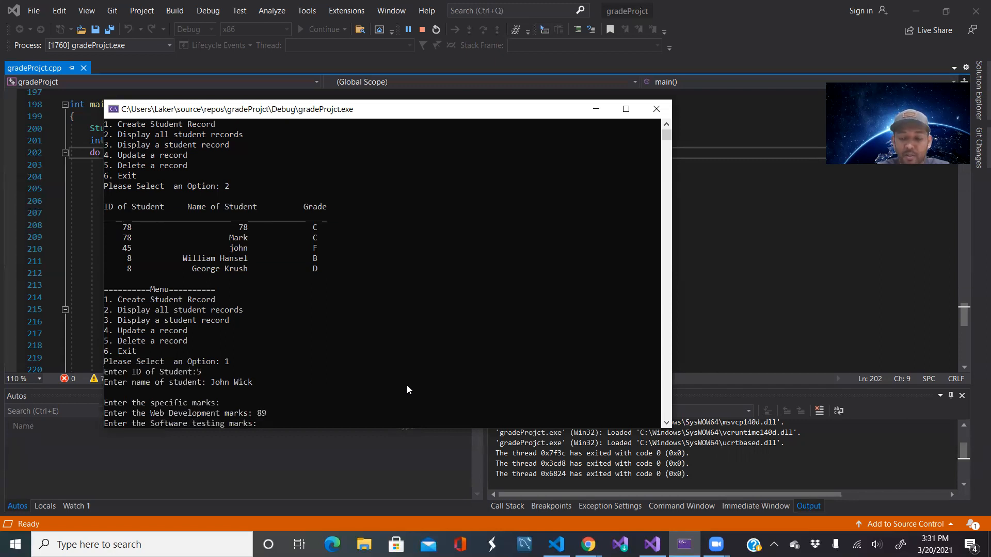
text(98)
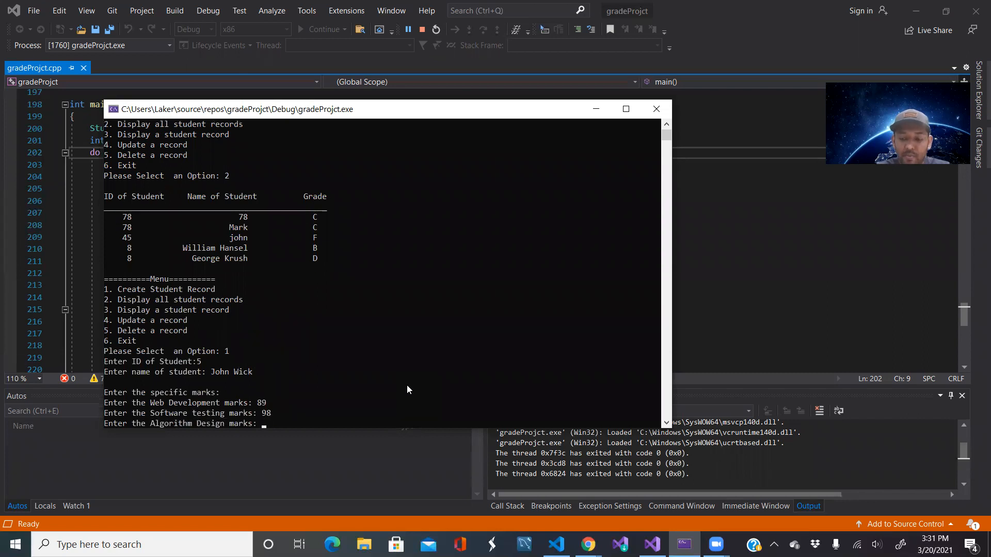
text(98)
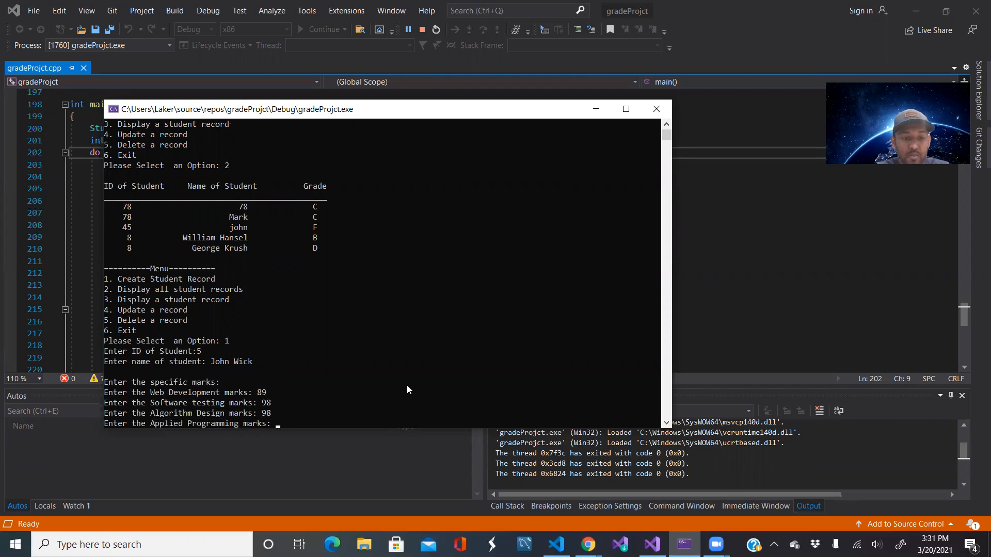
text(99)
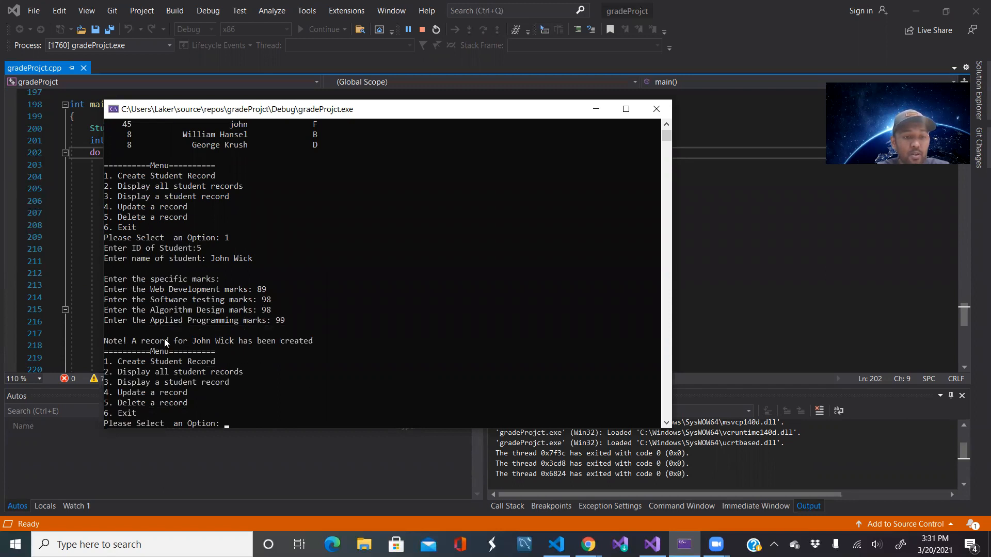
mouse_move(310, 347)
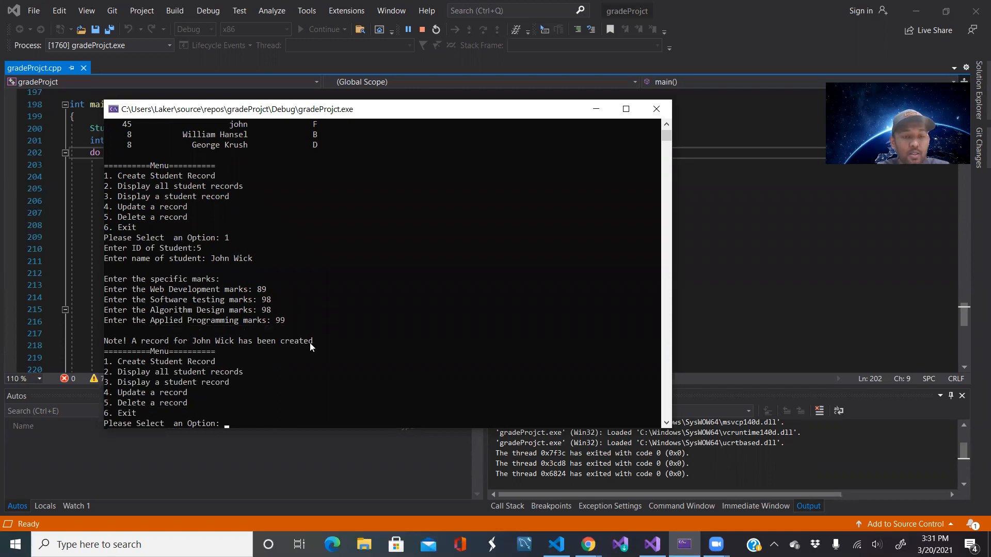
mouse_move(151, 254)
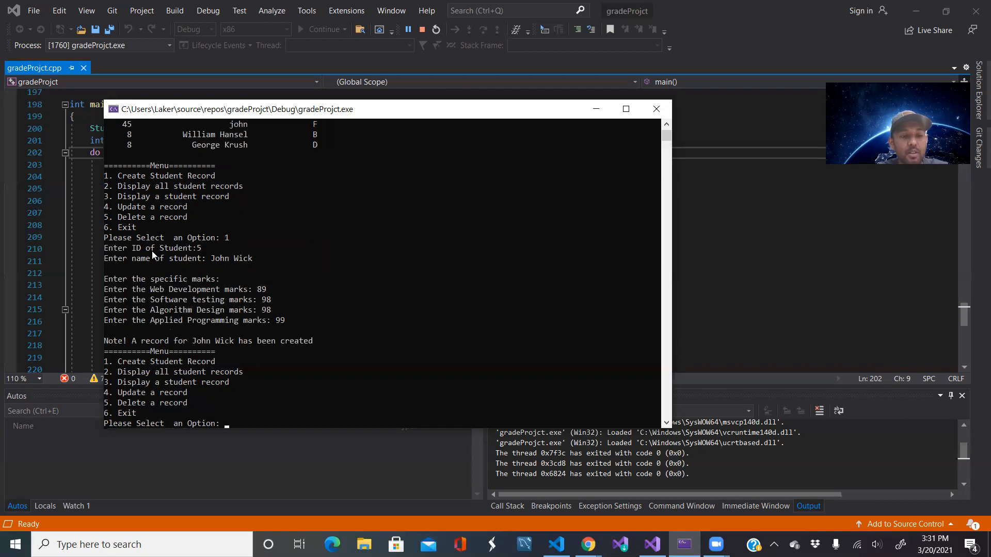
mouse_move(147, 232)
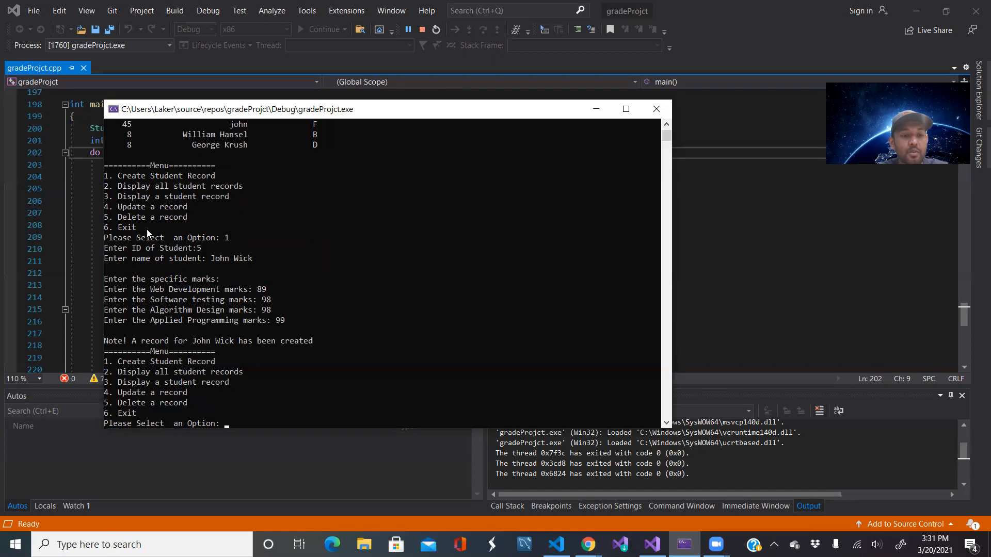
mouse_move(148, 272)
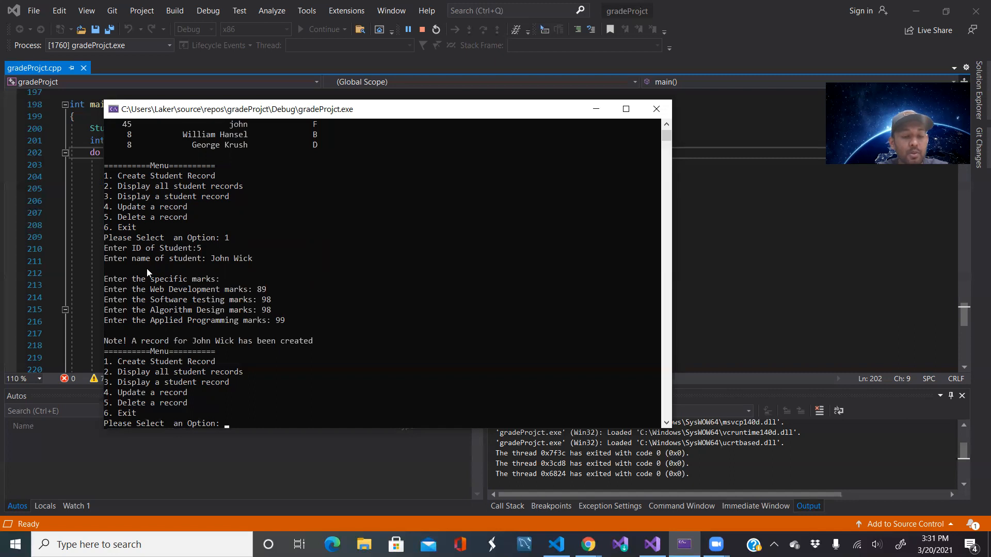
mouse_move(211, 307)
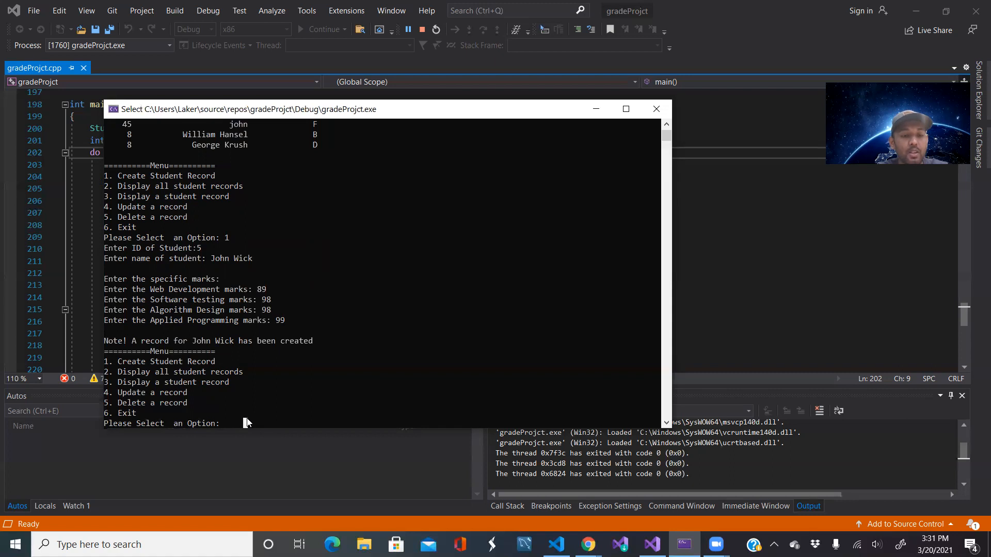
mouse_move(229, 425)
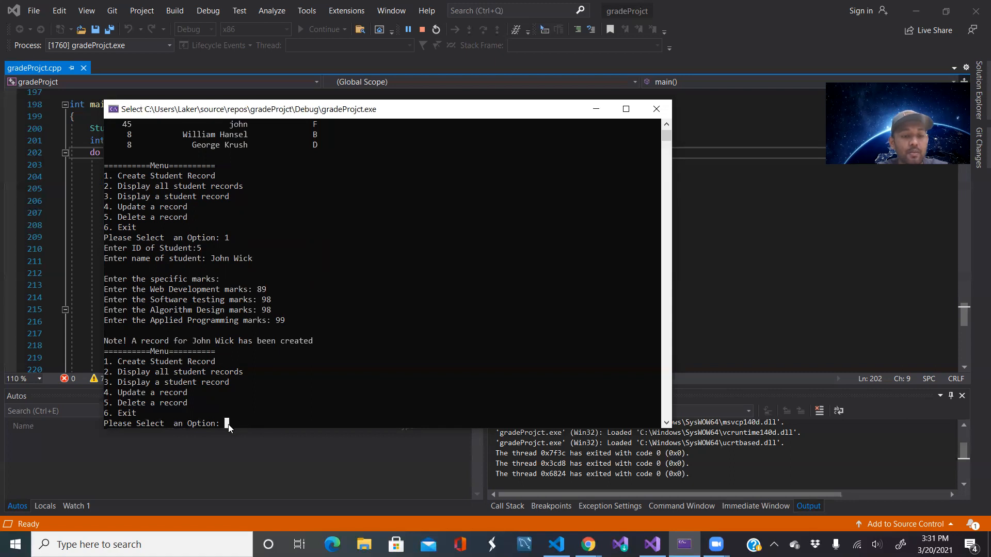
Enter option 2 to list all records, now including John Wick with grade A.
text(2)
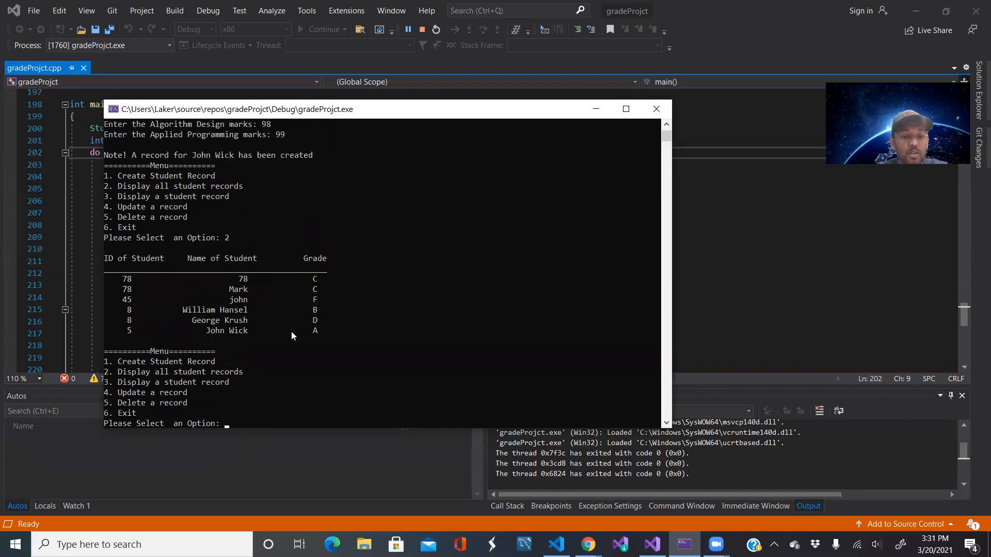
mouse_move(305, 337)
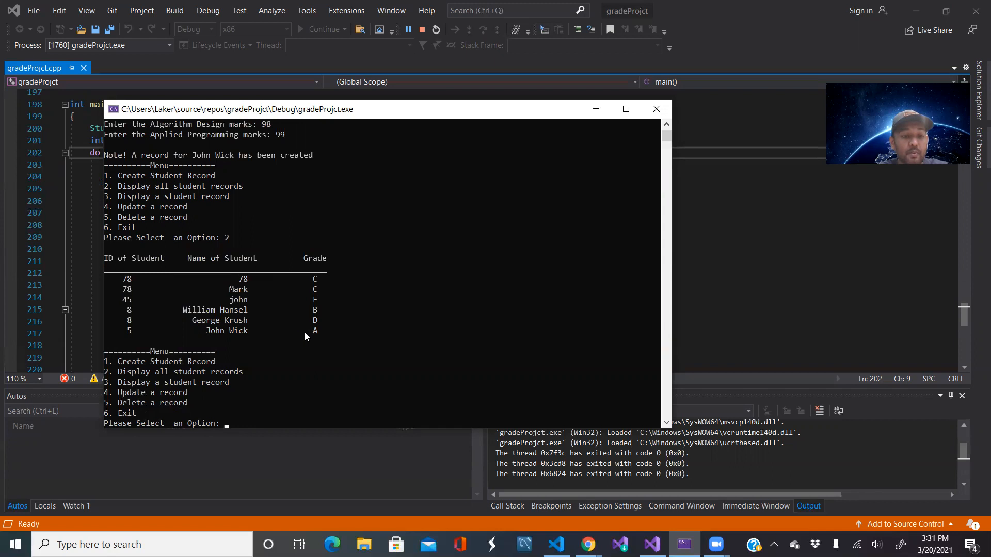
mouse_move(253, 338)
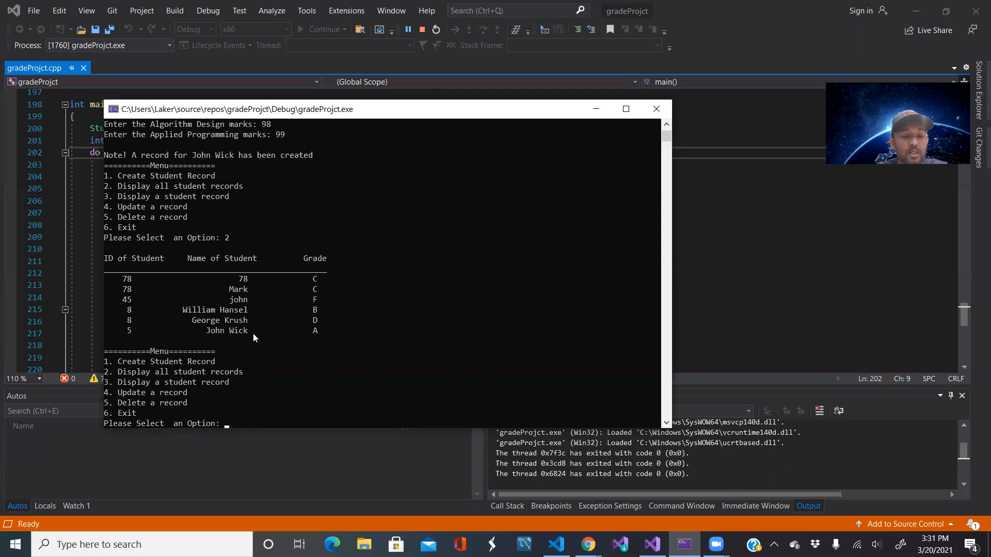
mouse_move(236, 425)
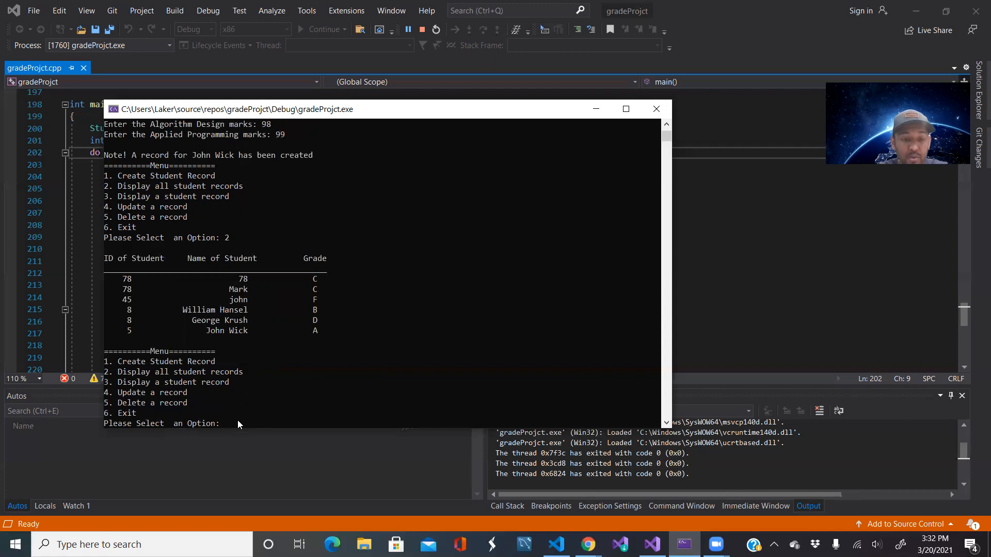
Use option 3 to look up ID 5, showing John Wick's marks and grade A.
text(3)
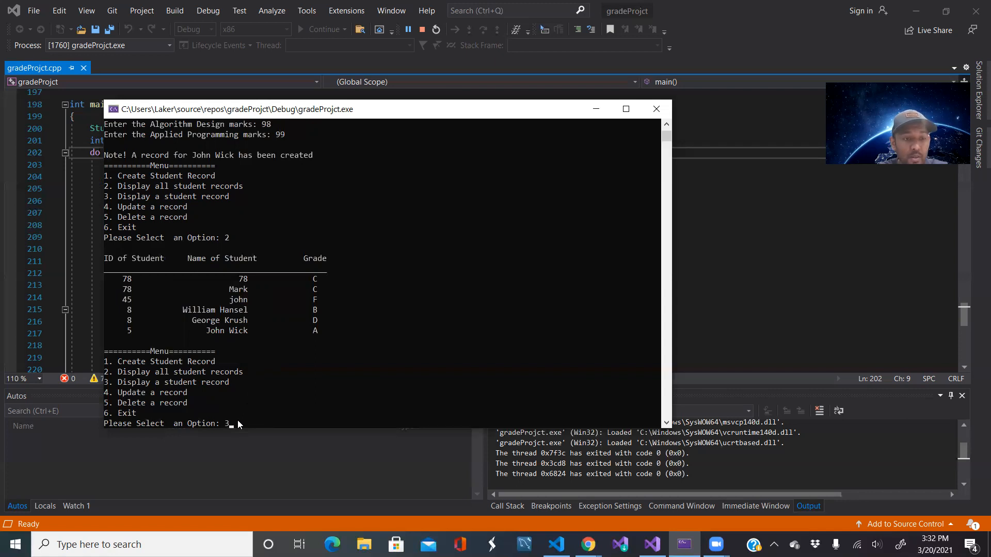
key(Return)
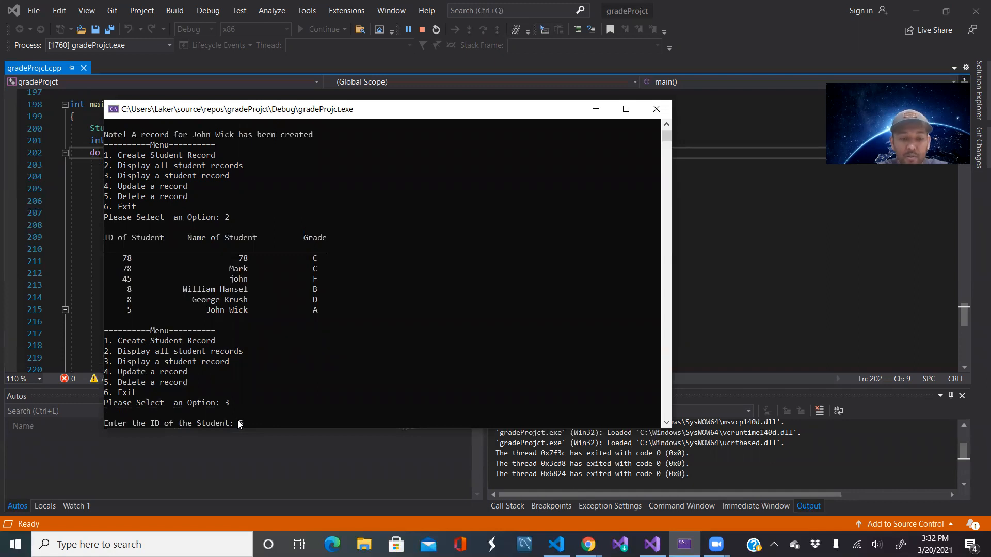
text(5)
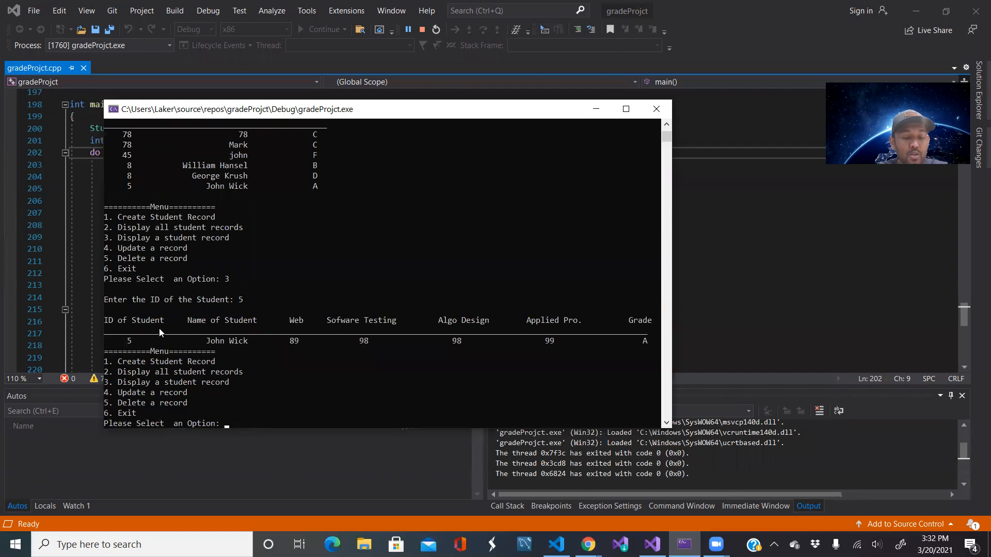
mouse_move(239, 348)
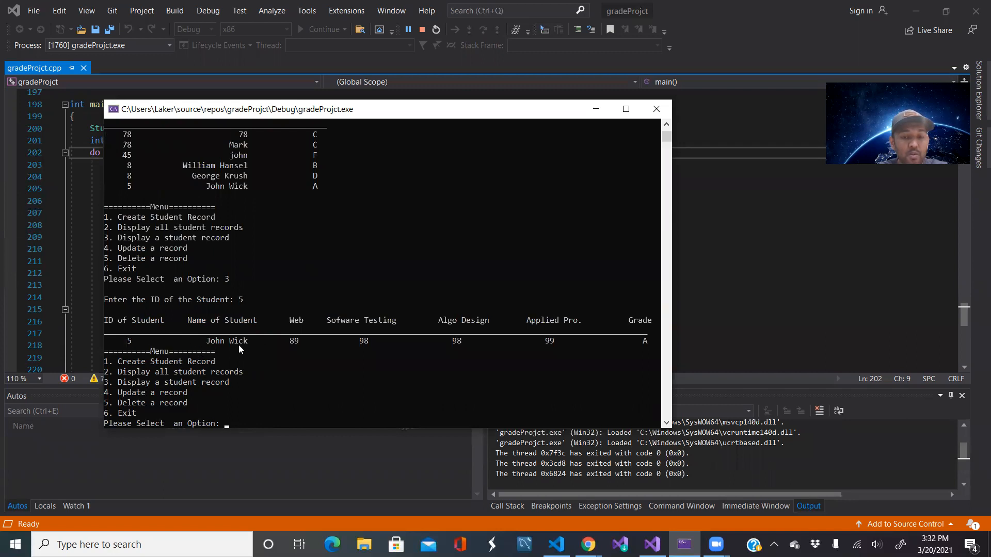
mouse_move(170, 336)
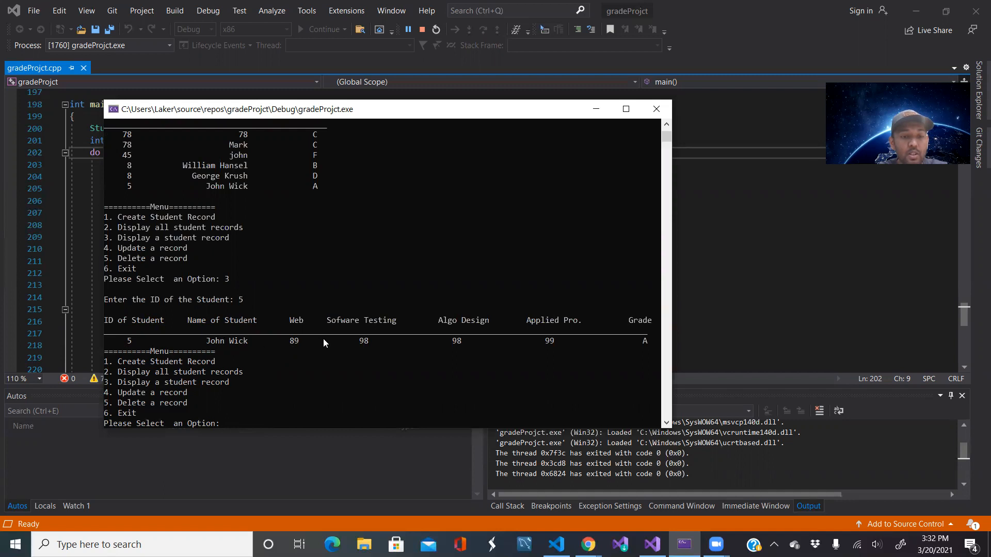
mouse_move(403, 341)
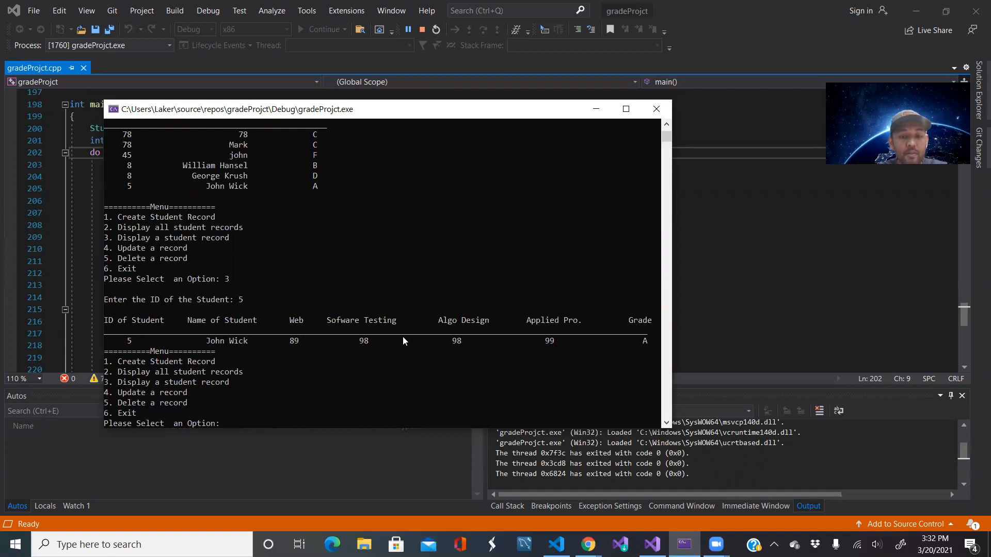
mouse_move(390, 343)
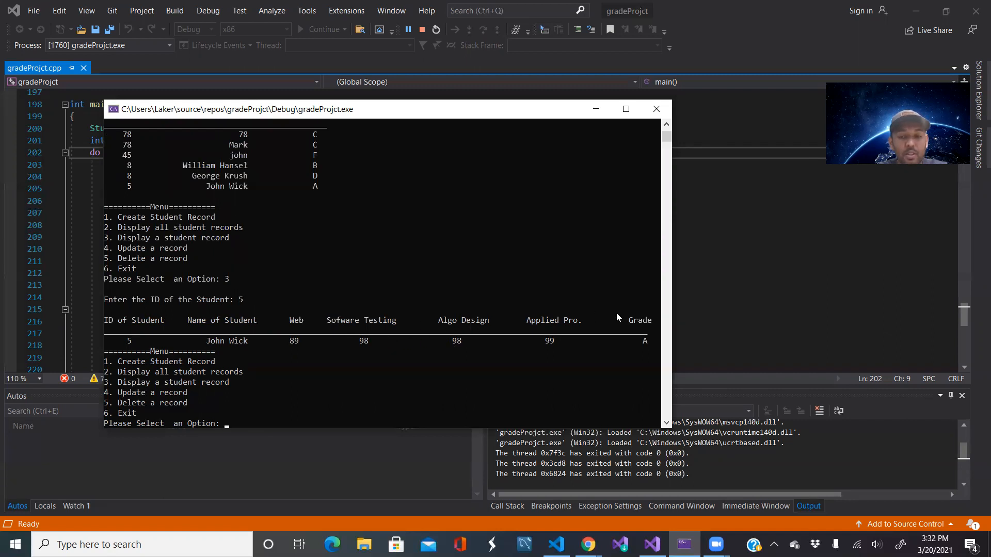
mouse_move(651, 316)
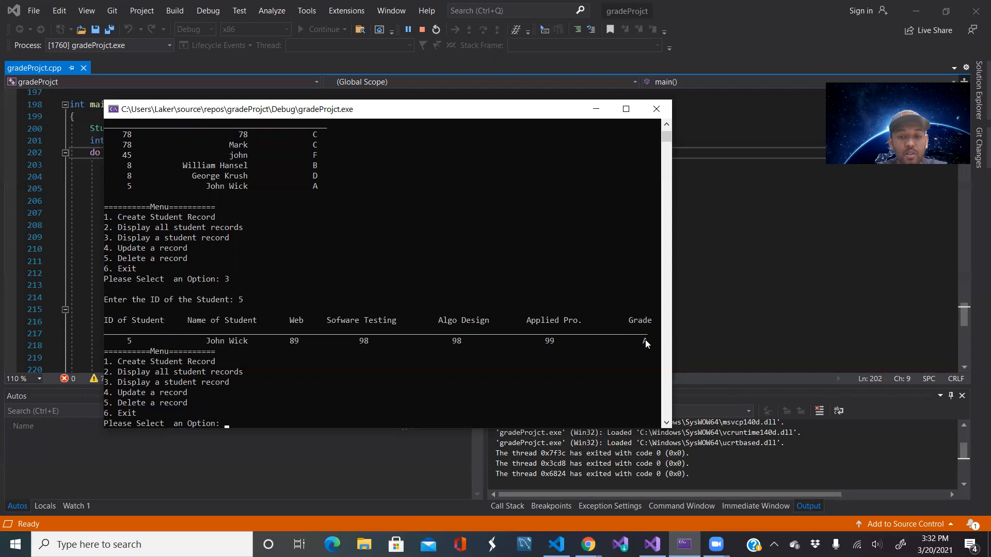
mouse_move(596, 378)
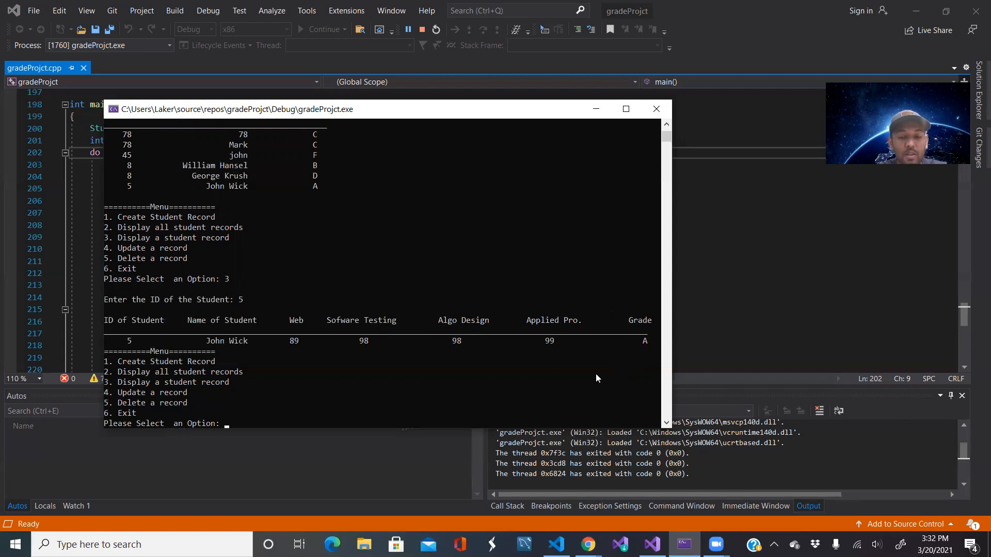
mouse_move(430, 416)
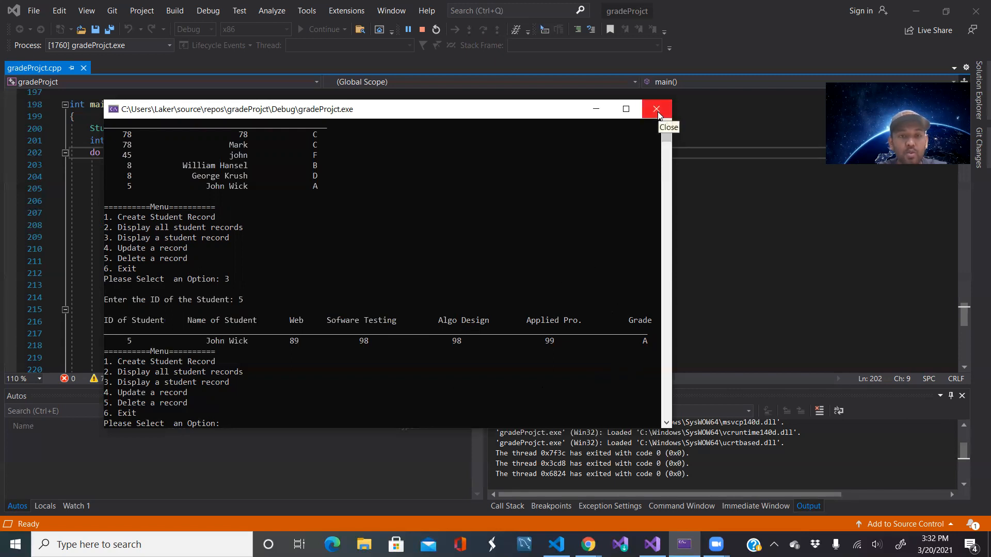
Close the grade program and scroll the editor up to the Student class.
click(656, 108)
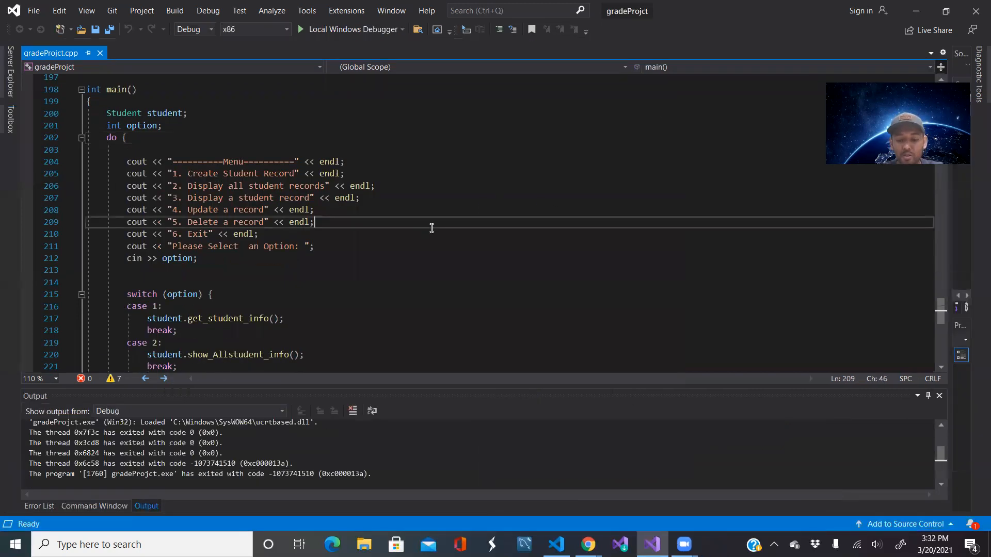
scroll(up, 3)
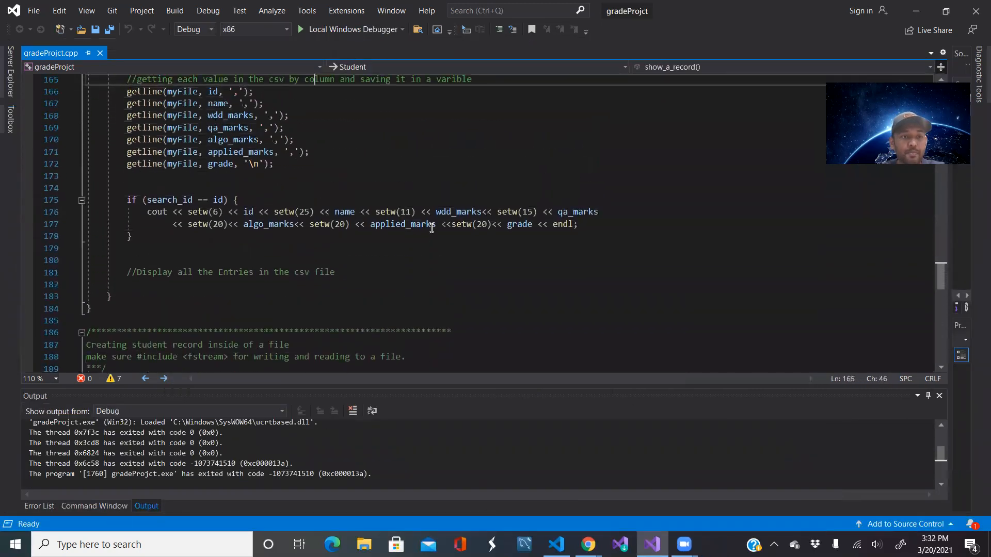
scroll(up, 3)
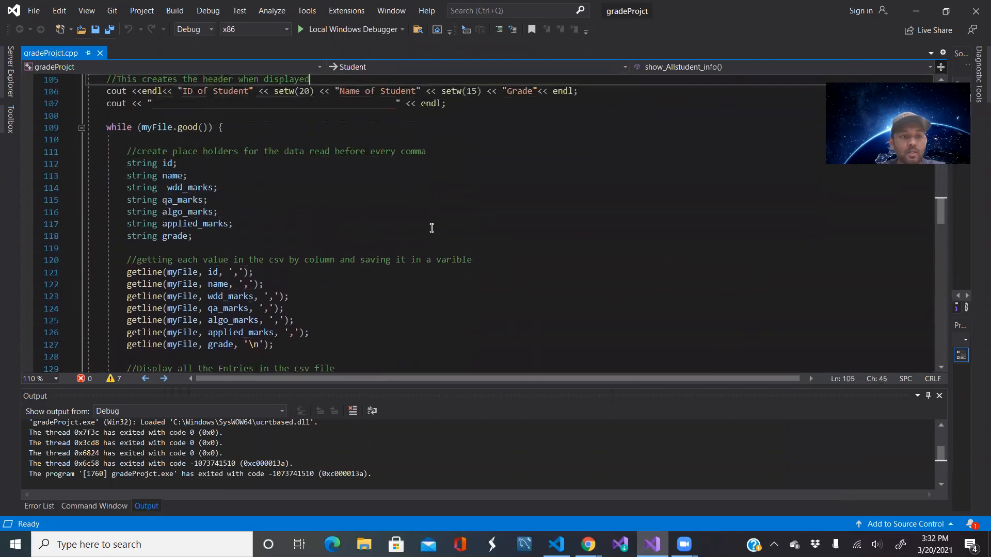
scroll(up, 3)
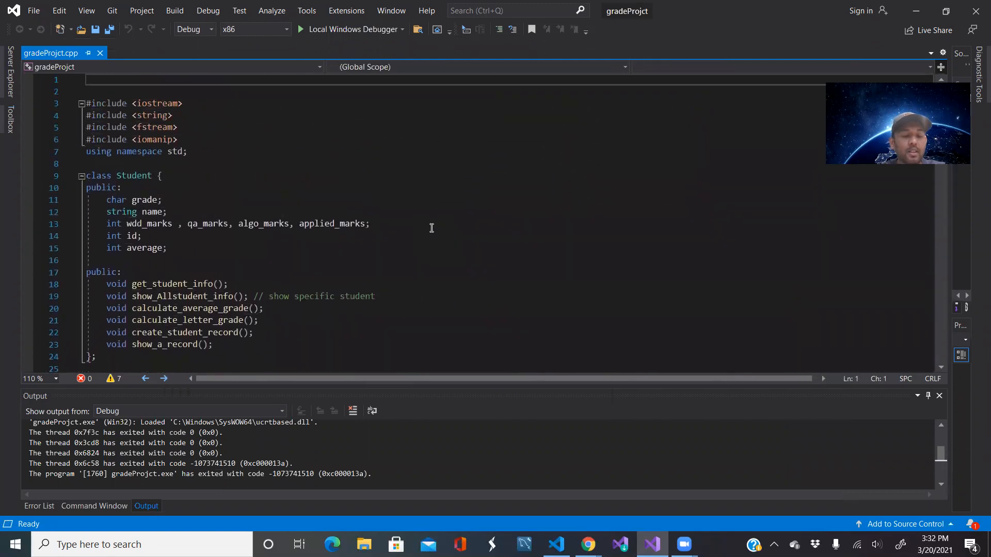
Point out the Student class's name, average and id members.
click(166, 211)
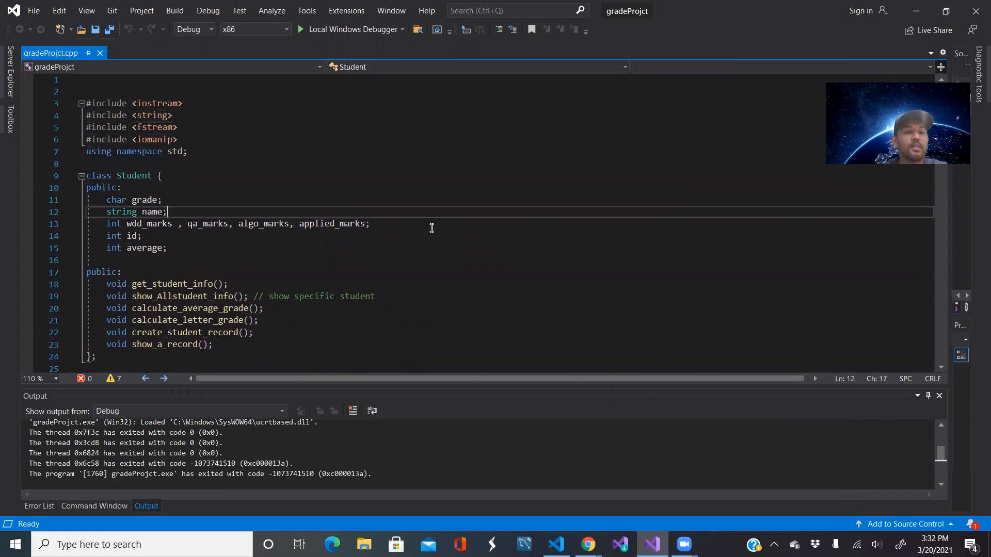
click(166, 248)
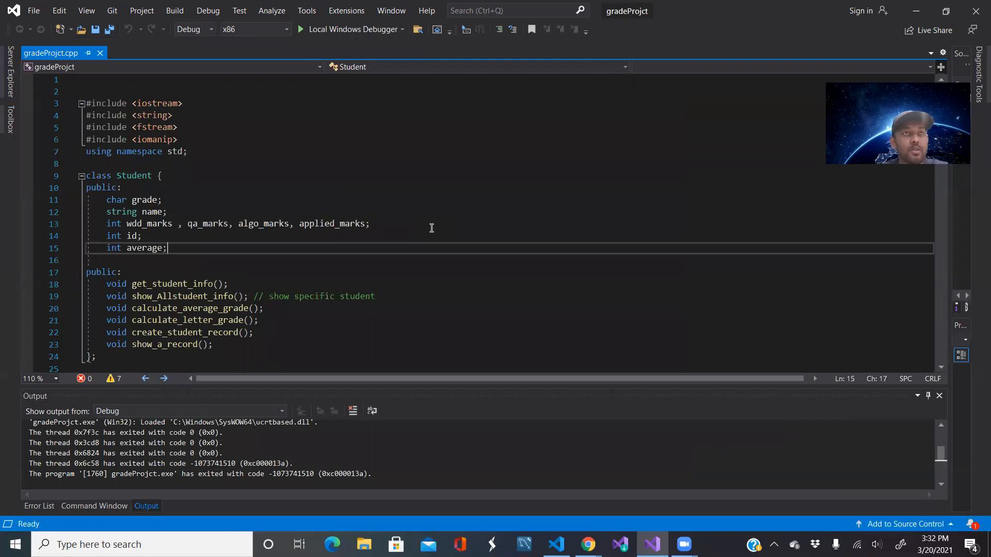
click(140, 236)
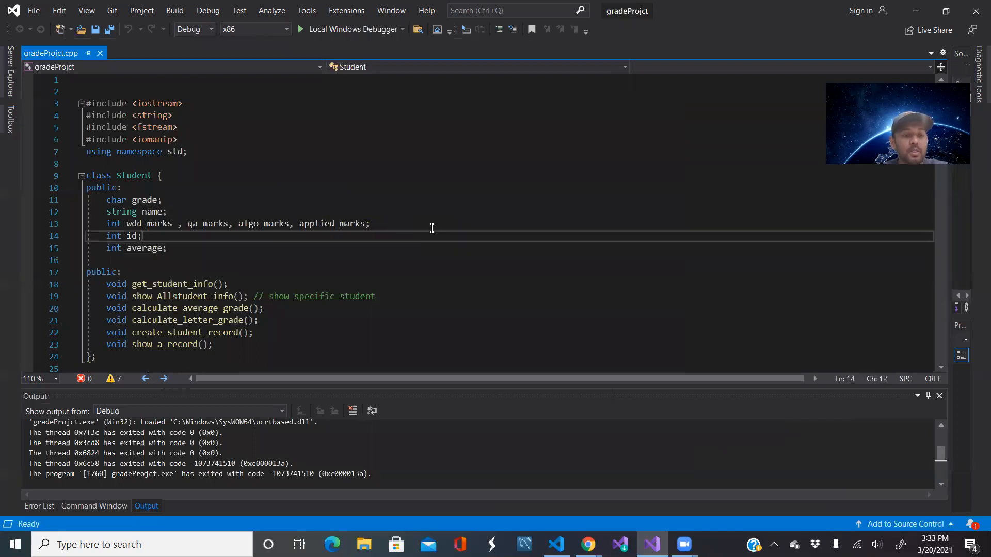
click(120, 272)
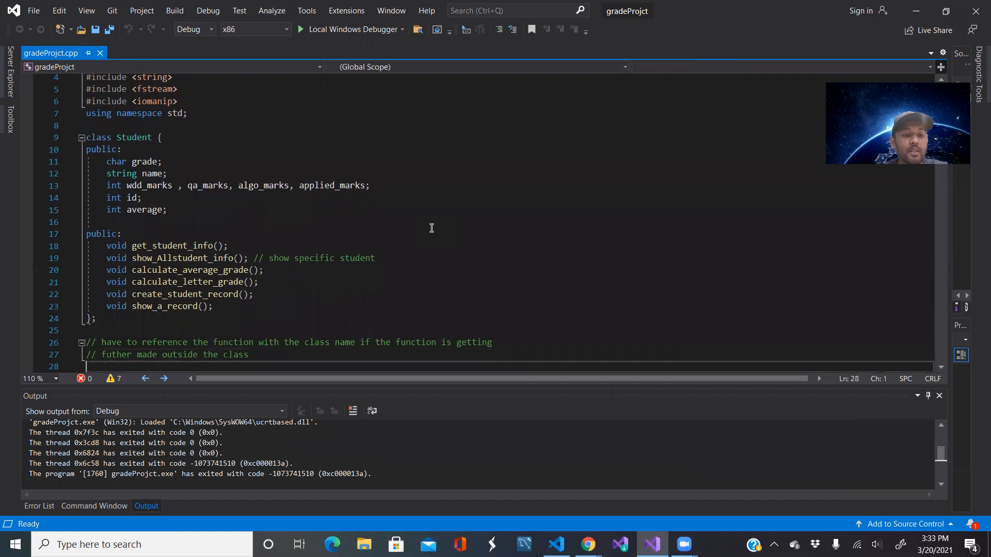
Scroll to Student::get_student_info, highlighting the class name and the student-name prompt.
scroll(down, 3)
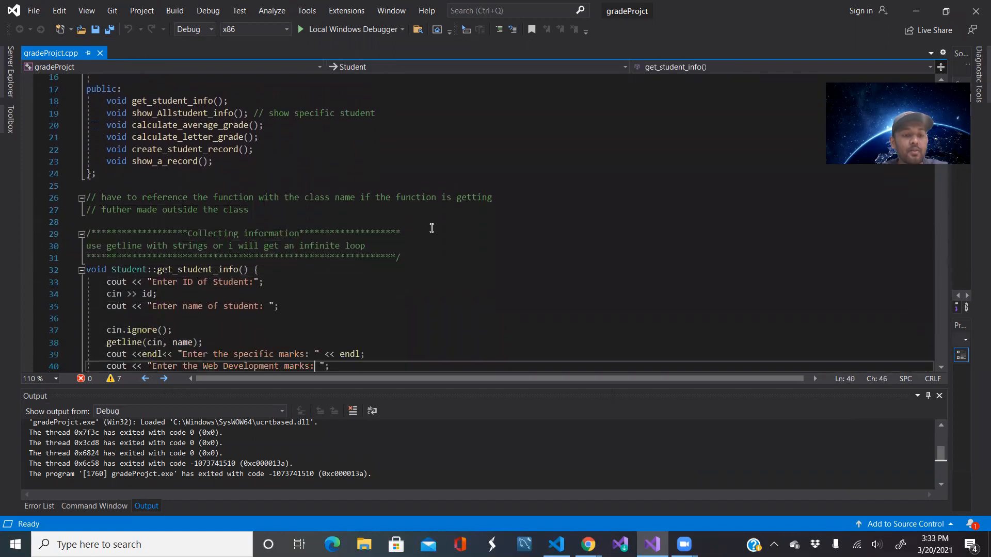
scroll(down, 3)
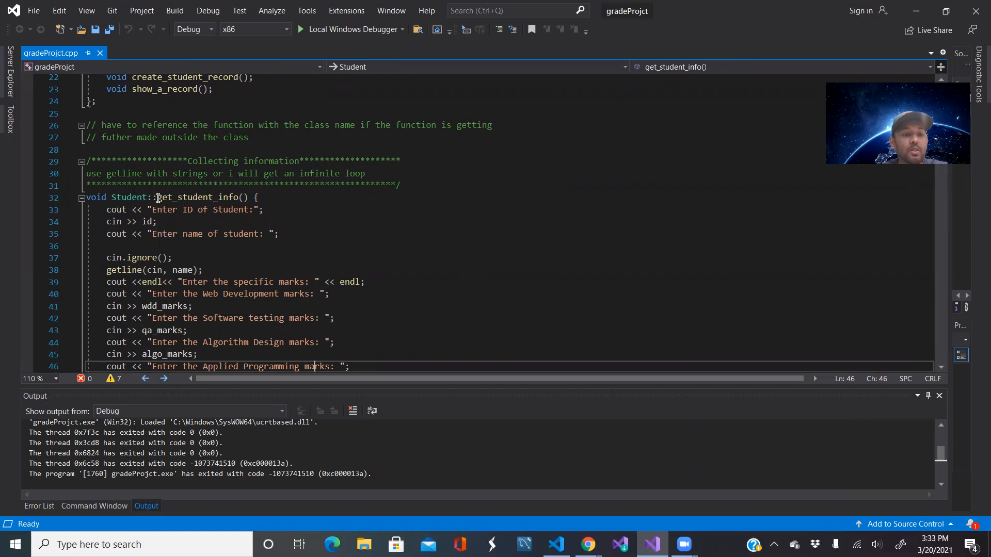
double_click(131, 197)
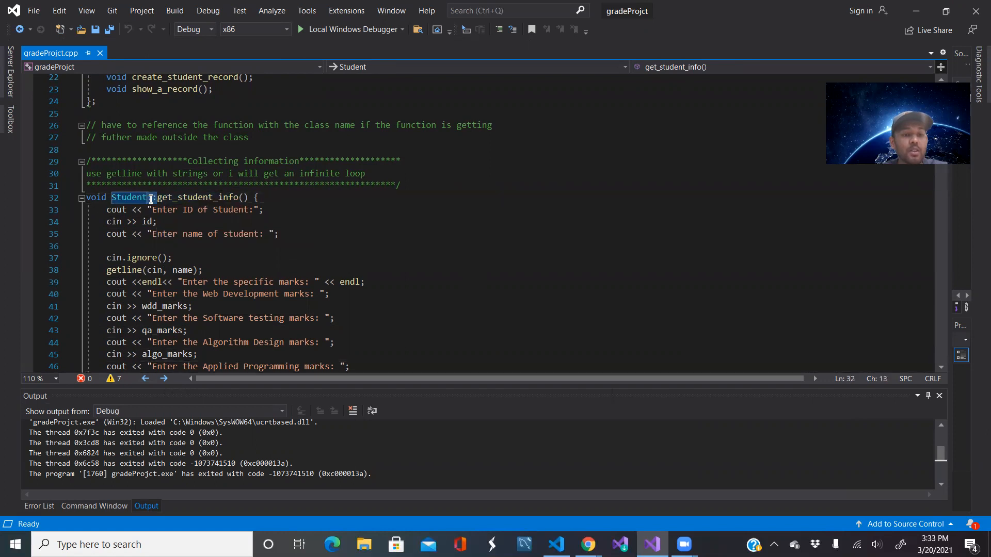
click(208, 222)
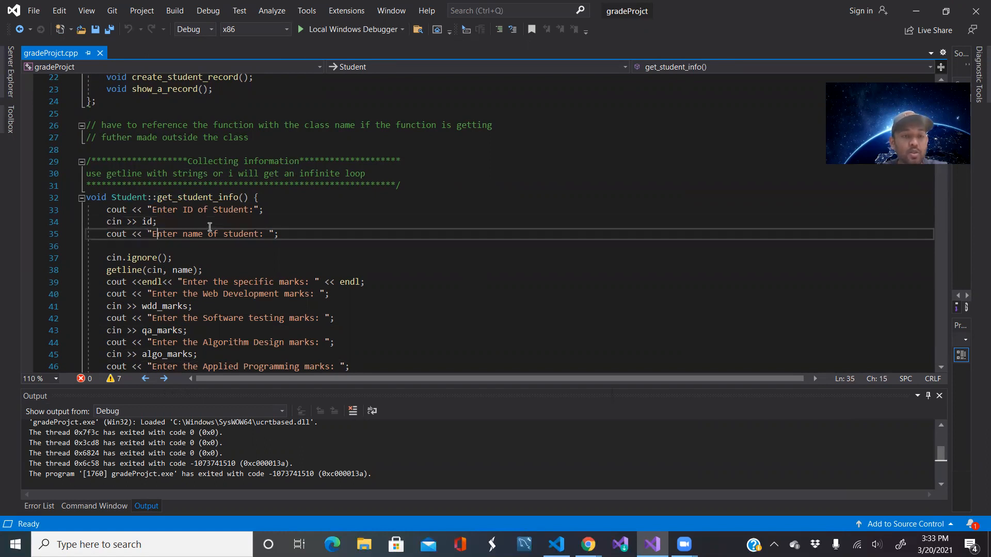
scroll(down, 3)
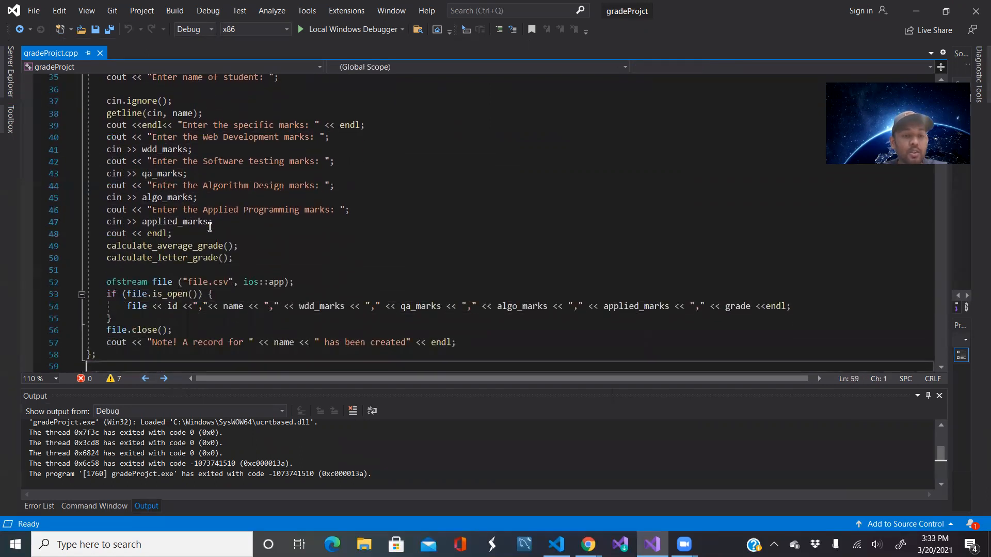
scroll(down, 3)
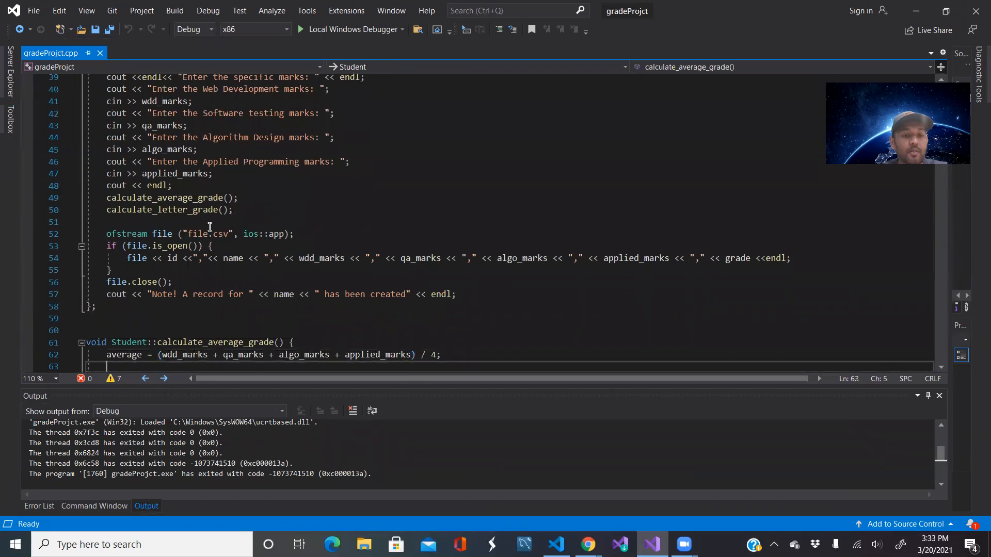
mouse_move(475, 298)
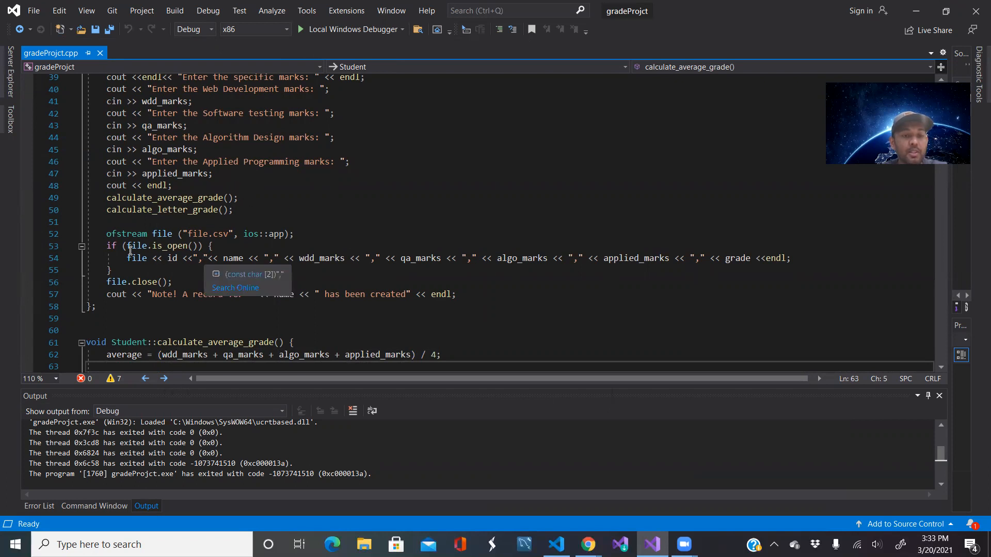
mouse_move(127, 234)
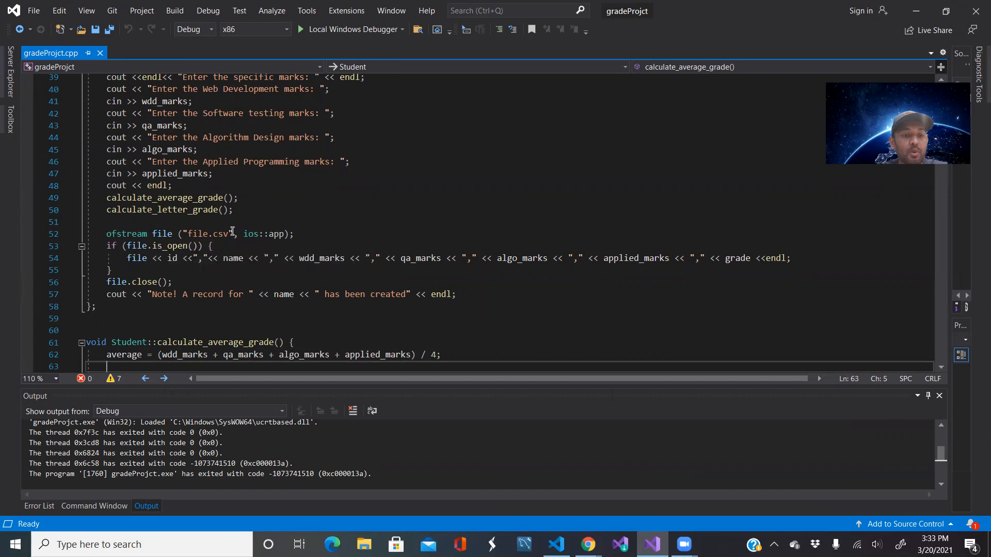
mouse_move(220, 233)
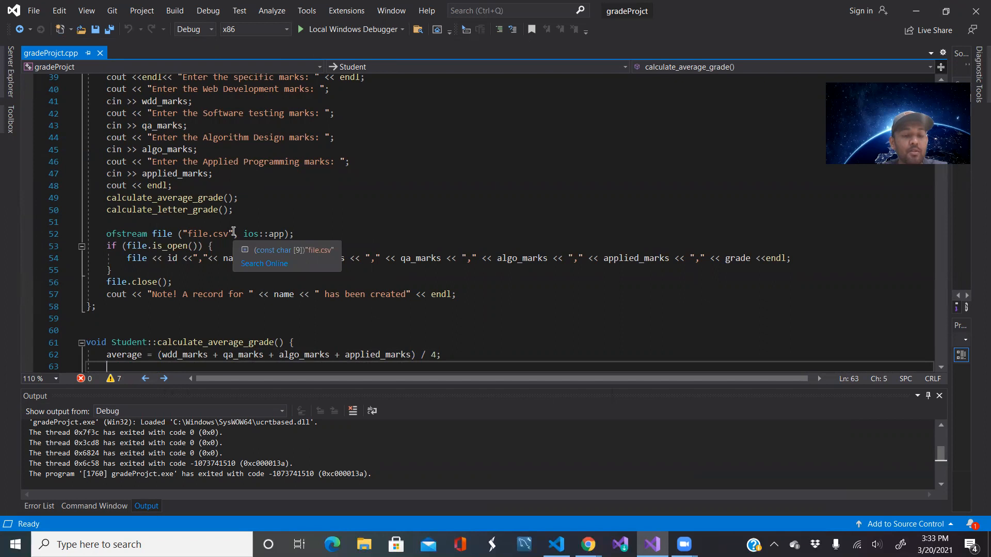
mouse_move(228, 252)
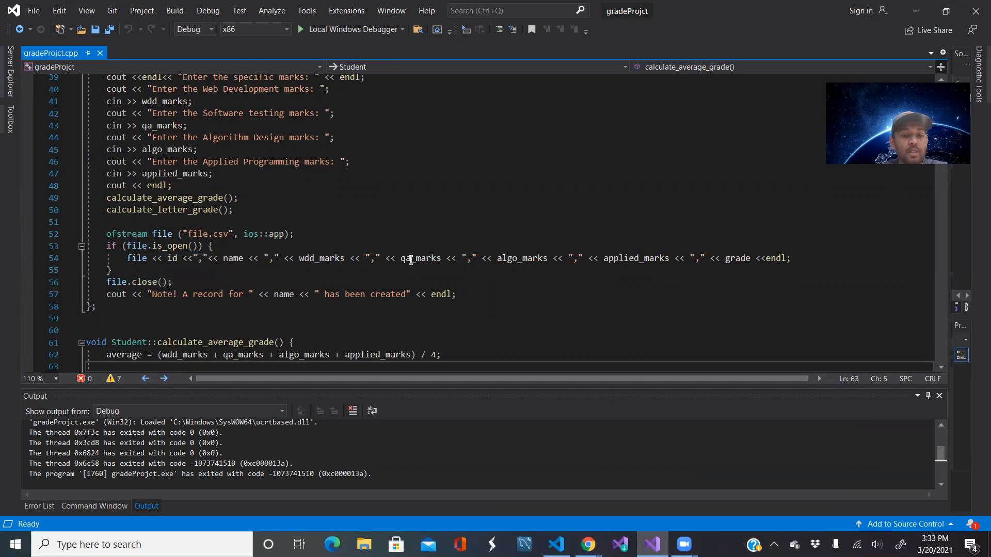
mouse_move(739, 258)
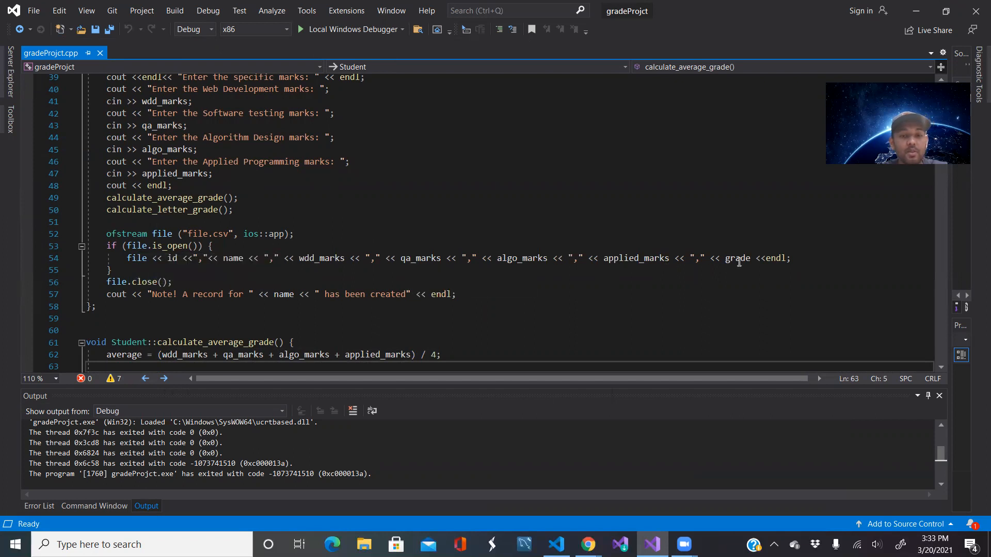
mouse_move(197, 258)
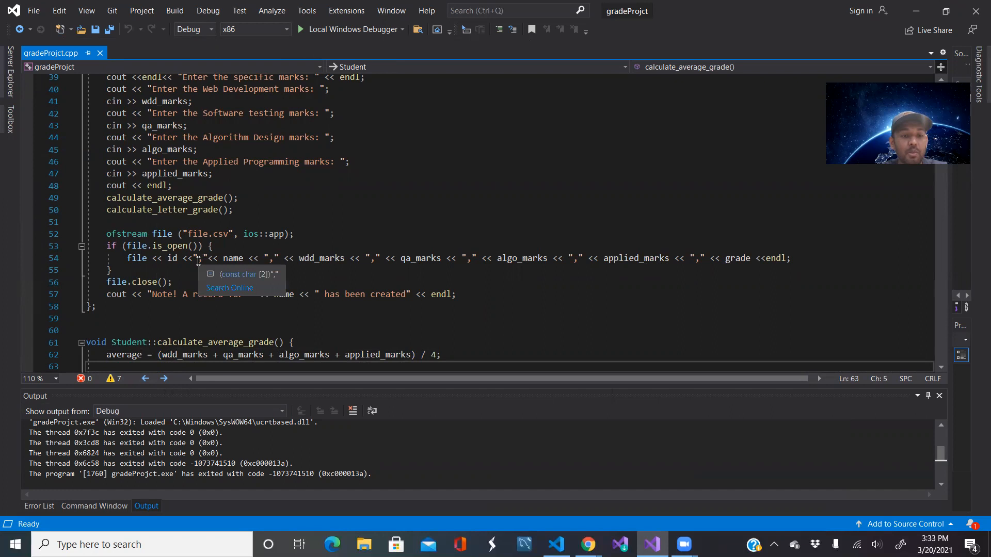
click(315, 259)
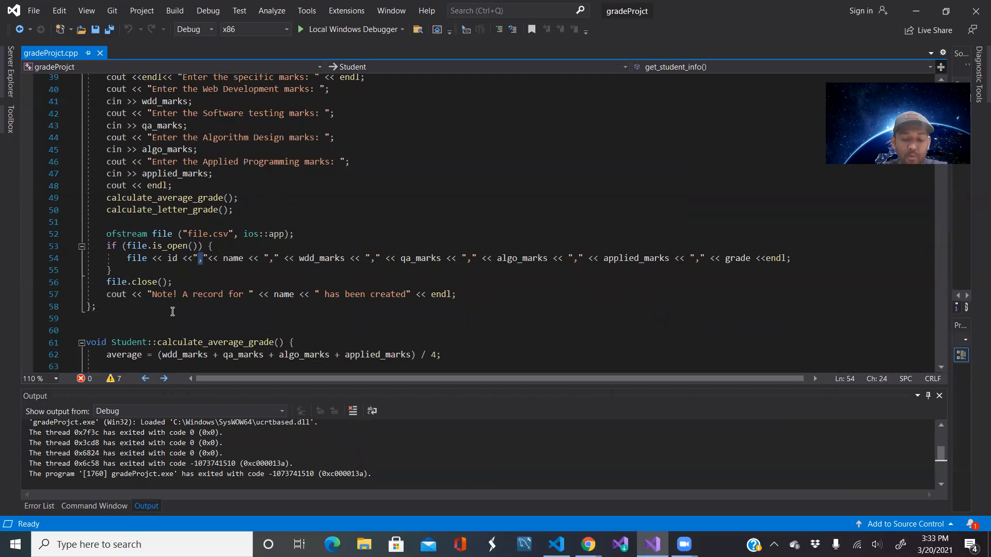
Scroll past calculate_average_grade to calculate_letter_grade's nested A–D threshold blocks.
scroll(down, 3)
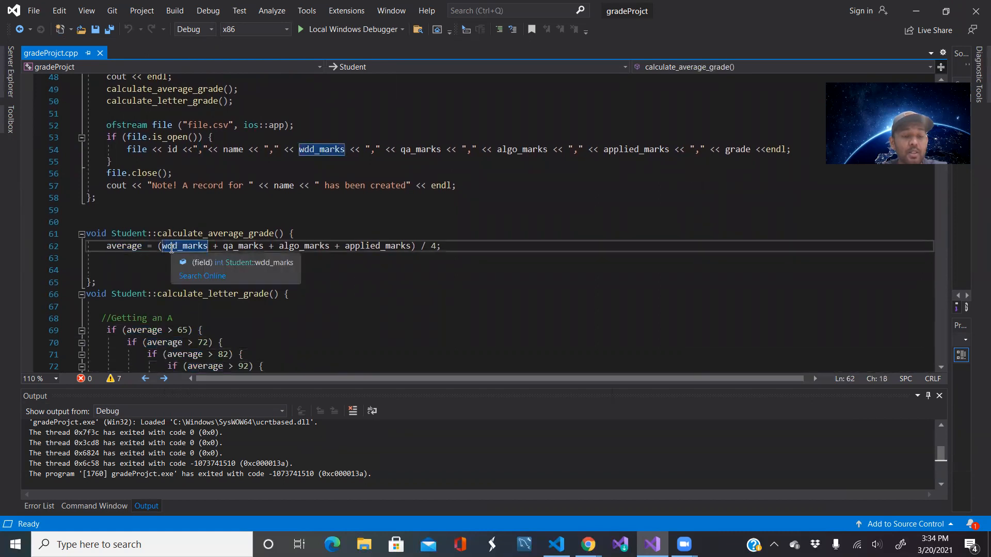
mouse_move(124, 245)
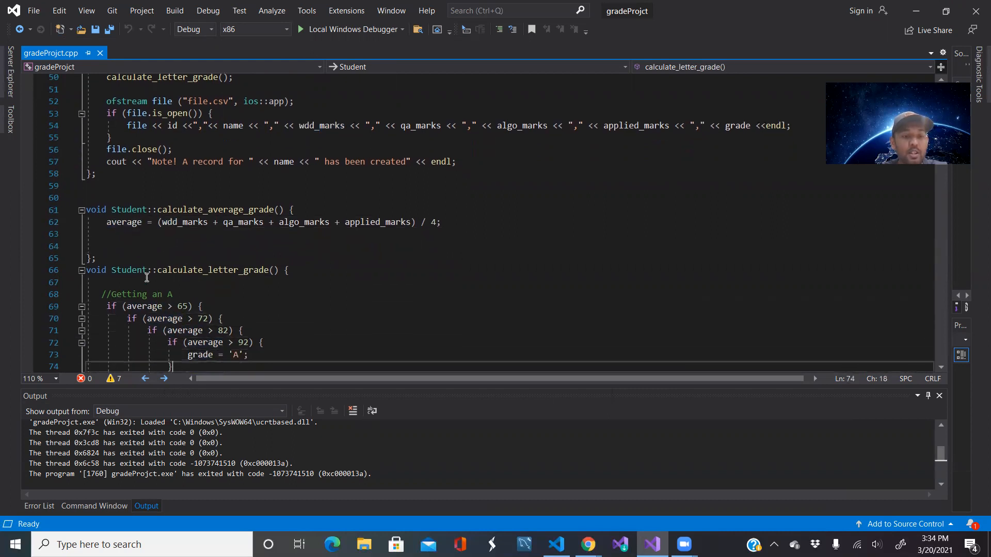
scroll(down, 3)
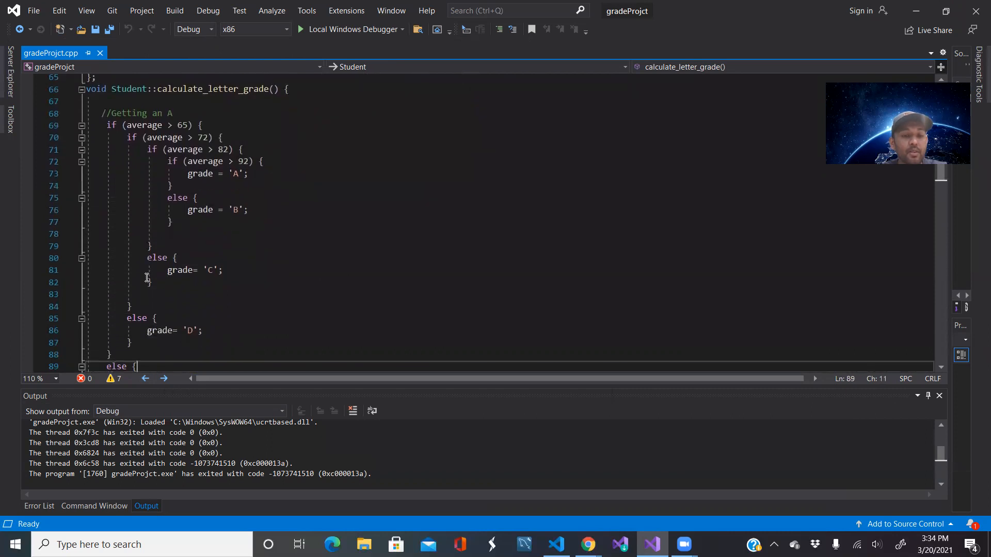
scroll(down, 3)
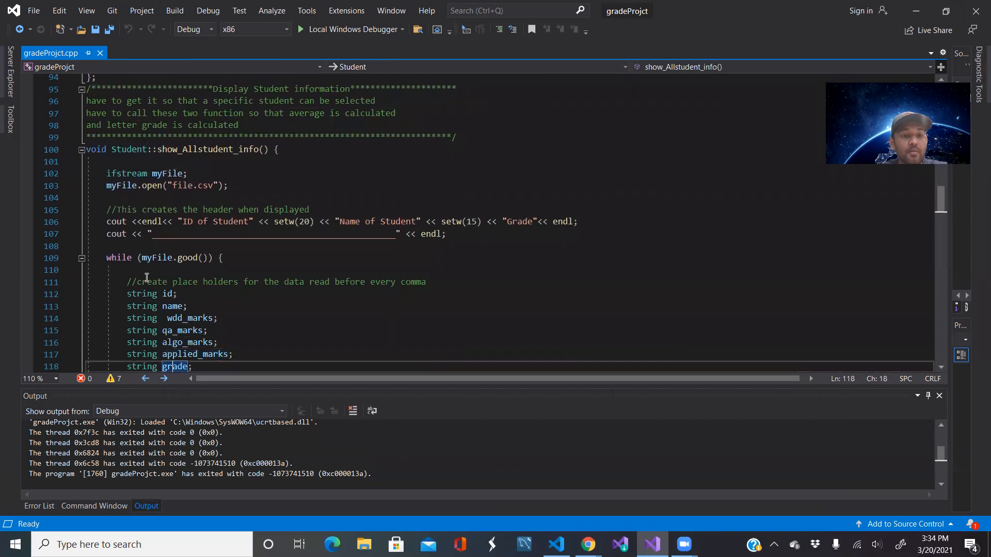
Scroll through show_Allstudent_info into show_a_record's getline calls reading each CSV column.
scroll(down, 3)
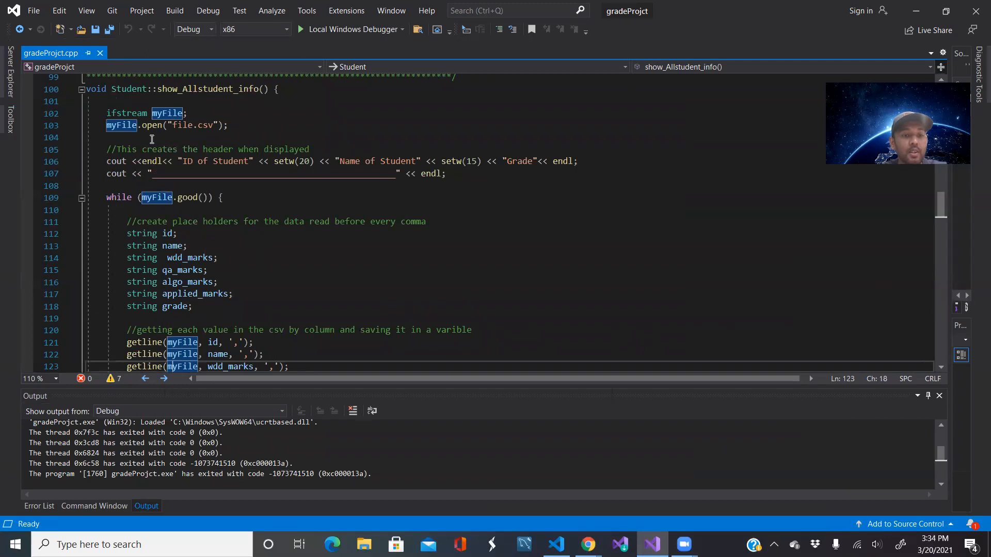
mouse_move(152, 245)
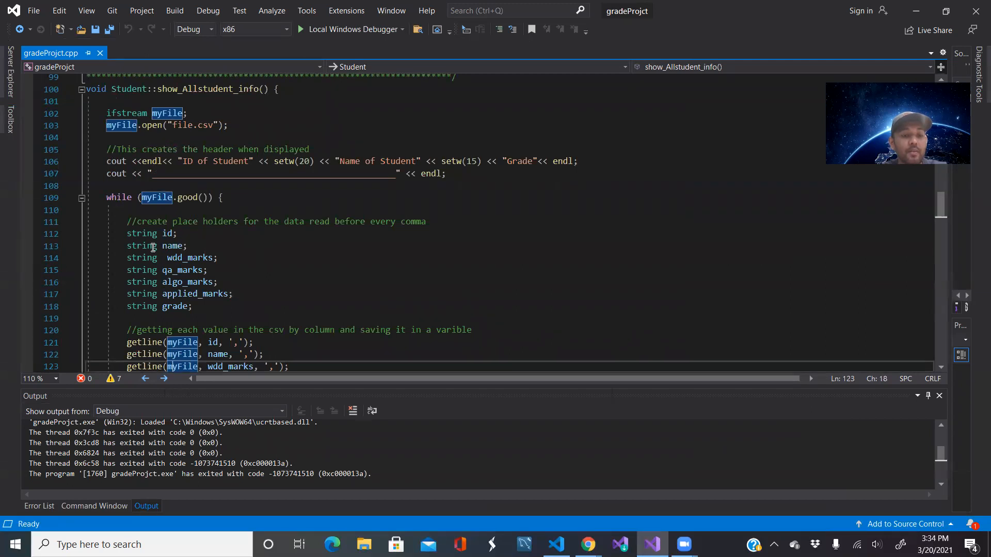
click(125, 234)
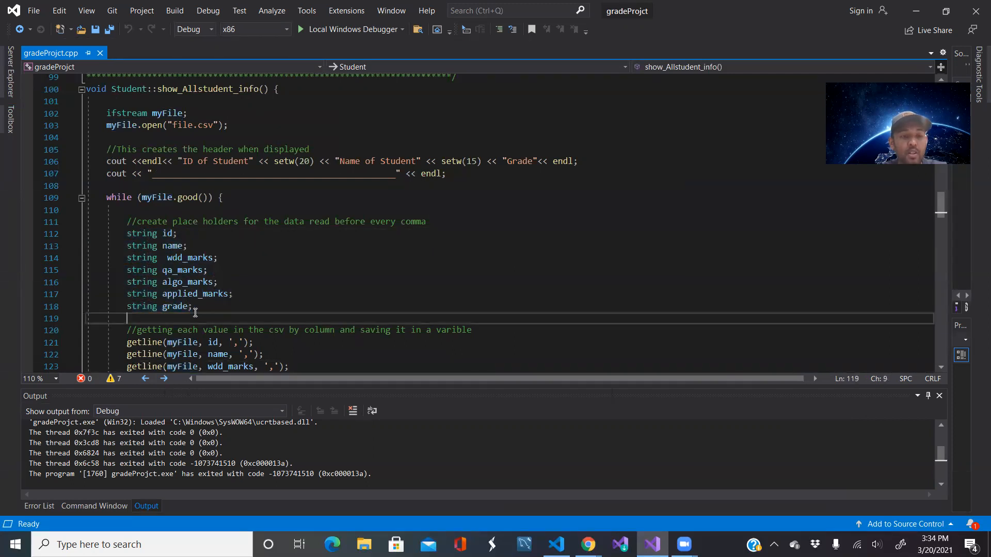
scroll(down, 3)
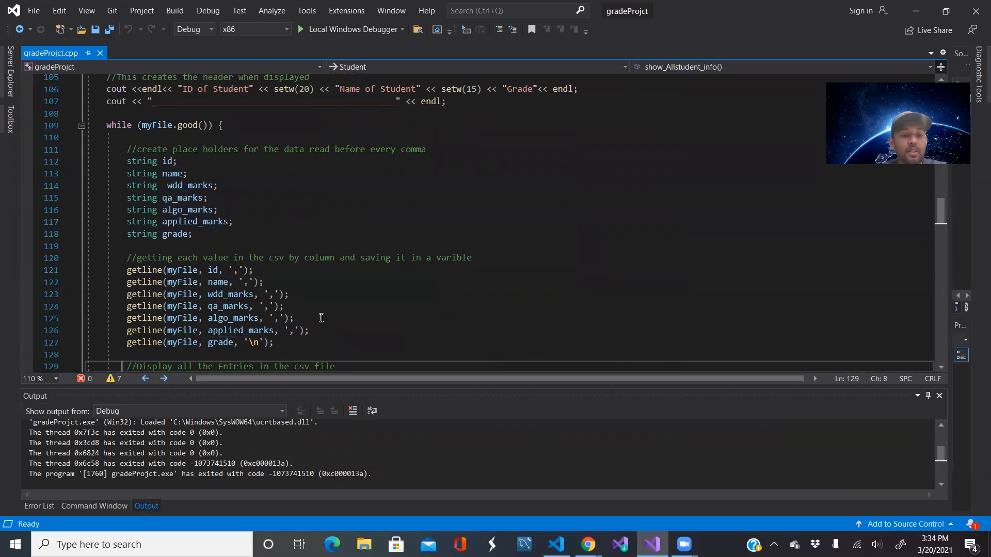
scroll(down, 3)
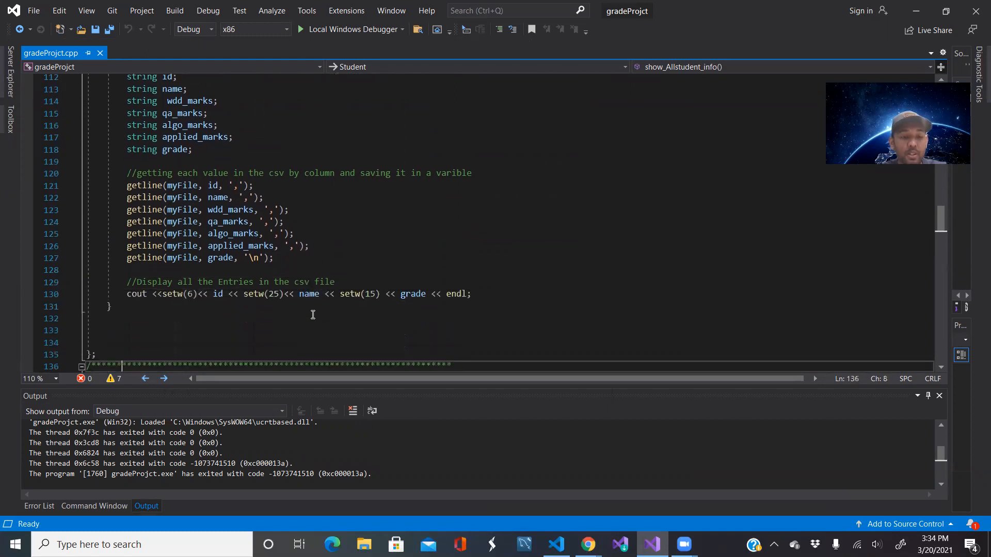
scroll(down, 3)
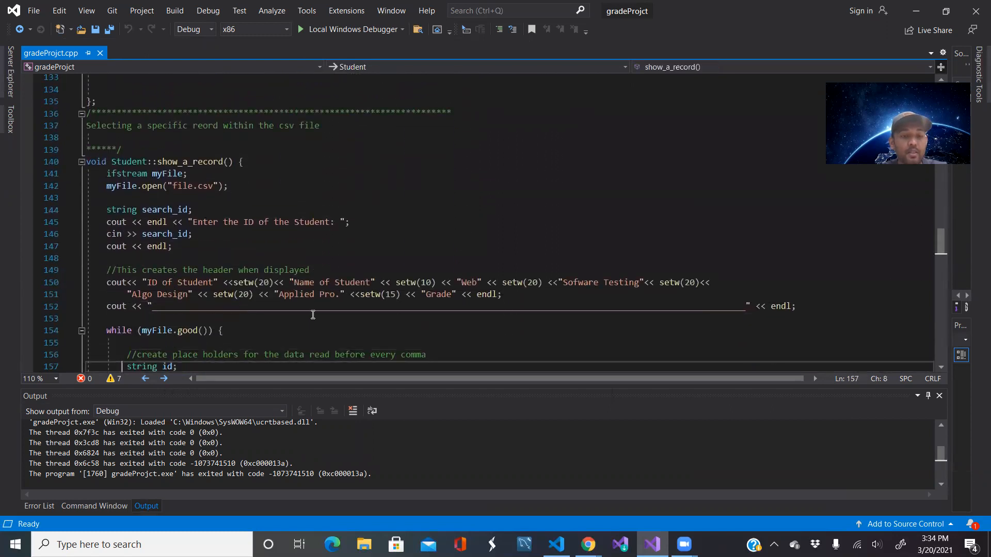
scroll(down, 3)
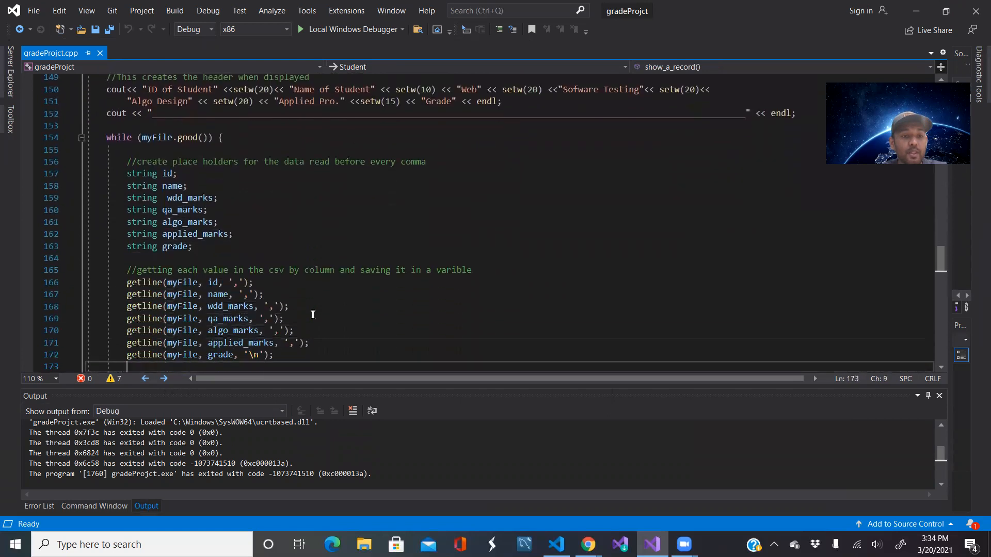
Scroll down to int main() with its six-option menu and switch cases.
scroll(down, 3)
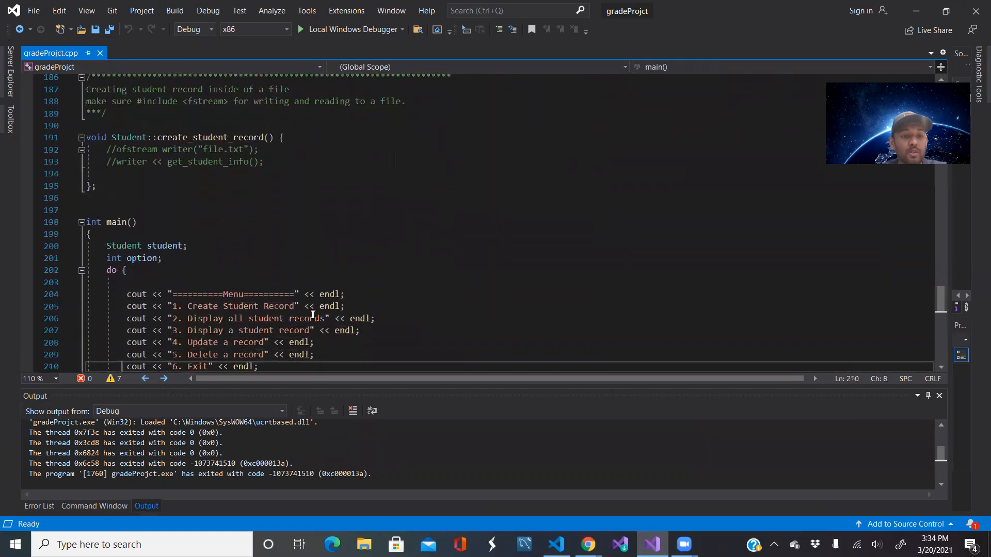
scroll(down, 3)
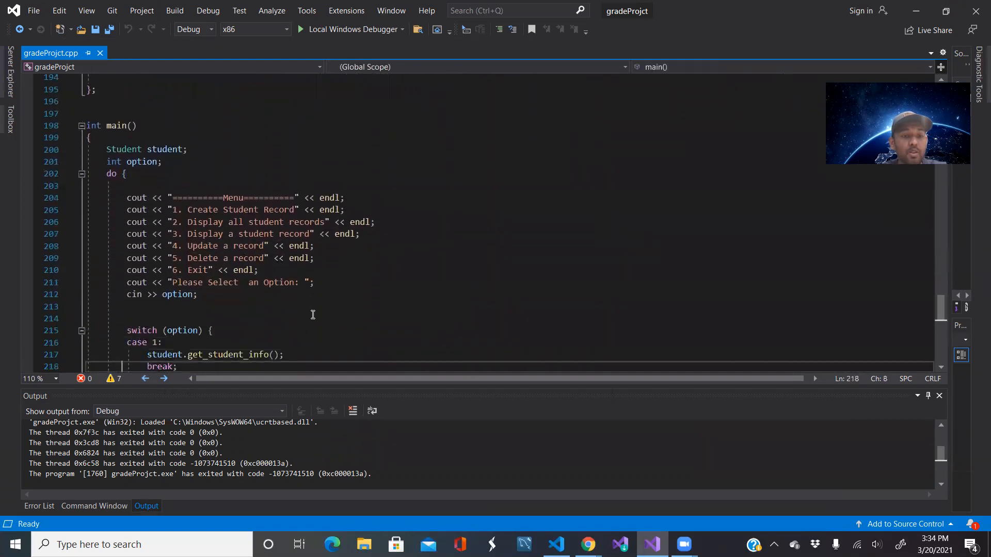
scroll(down, 3)
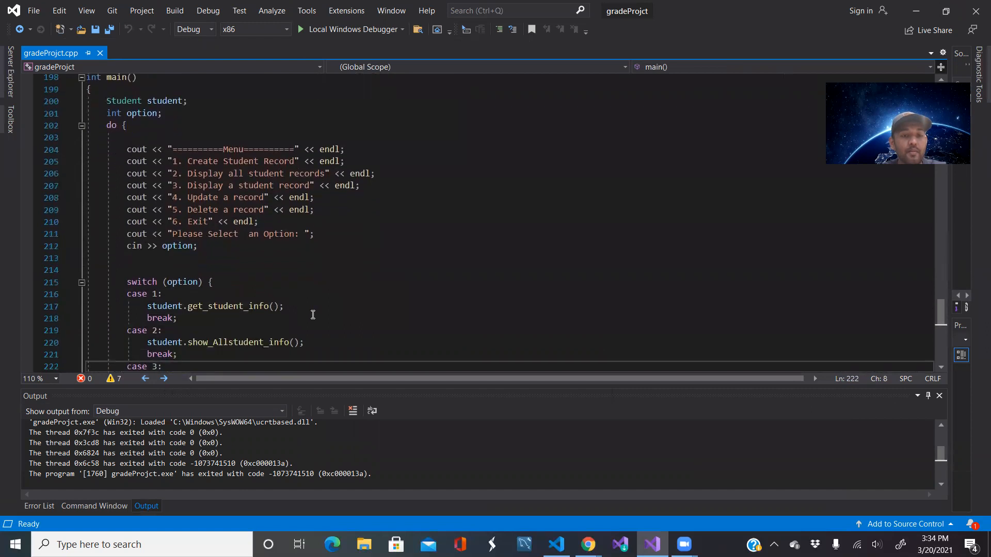
mouse_move(294, 302)
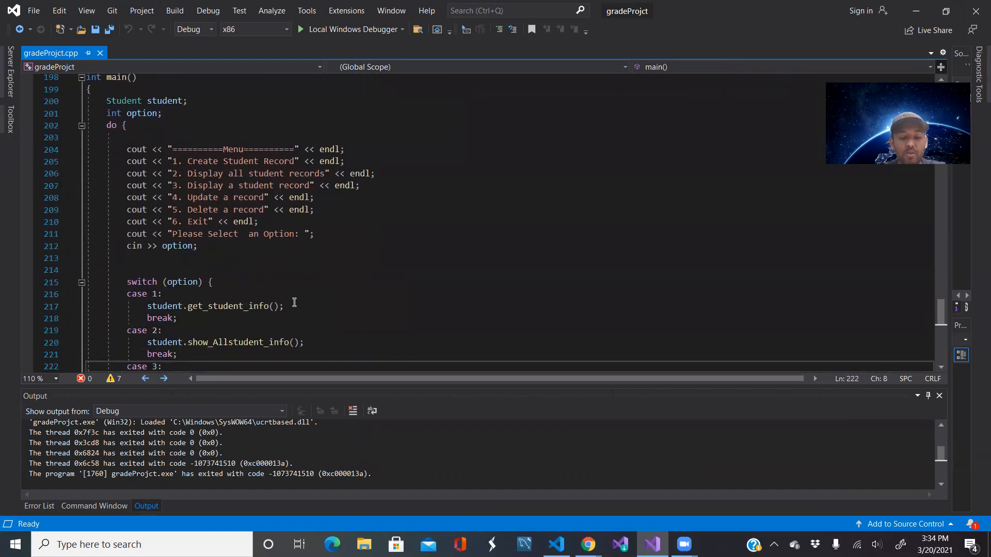
scroll(down, 3)
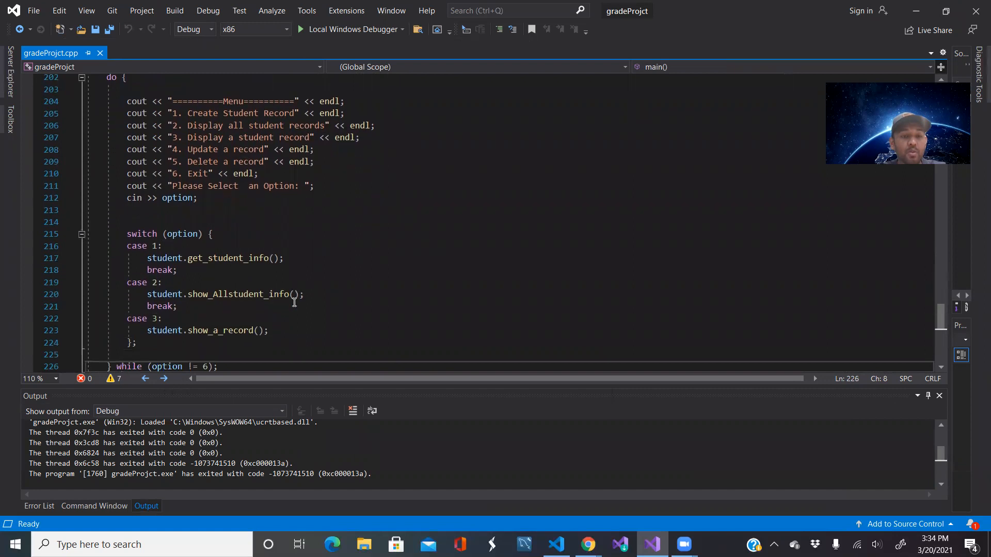
scroll(down, 3)
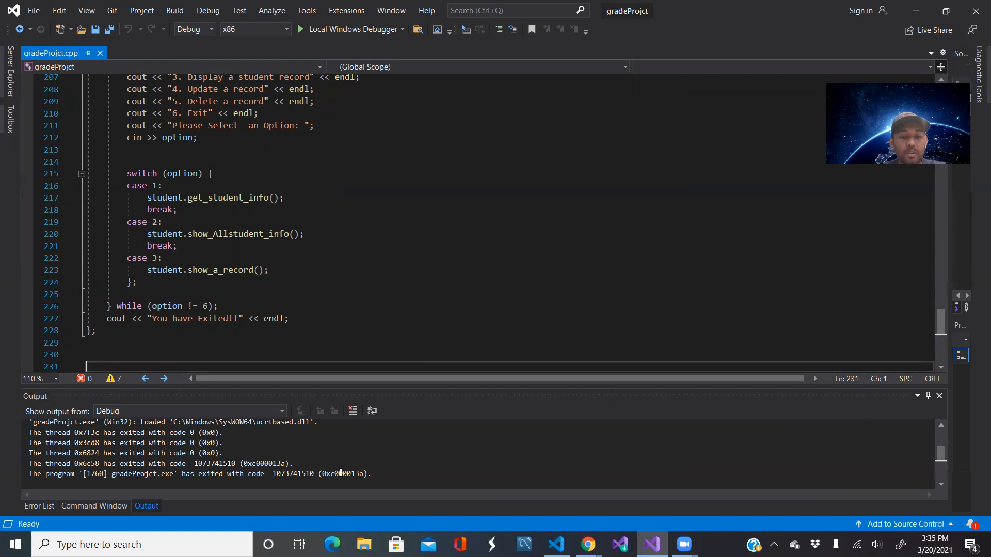
mouse_move(457, 340)
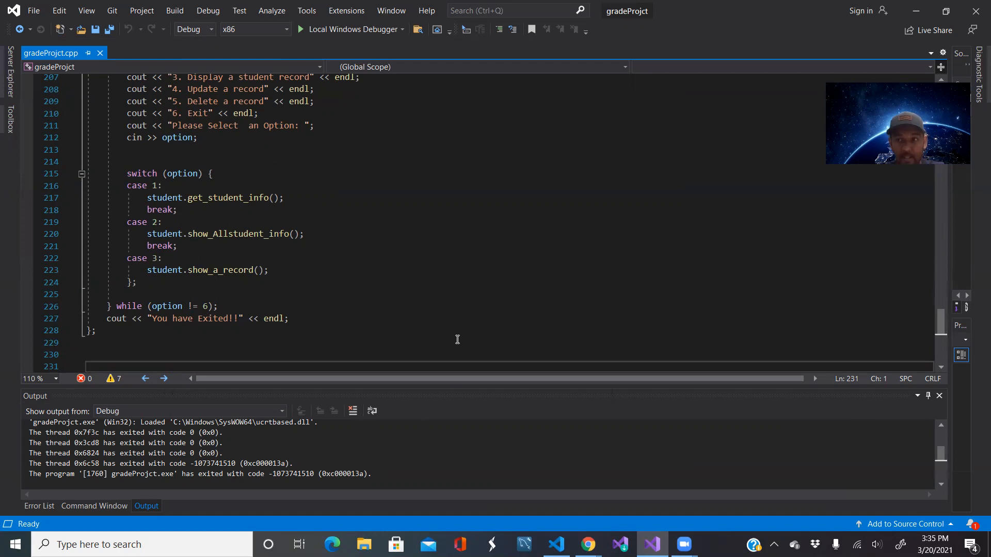
mouse_move(389, 430)
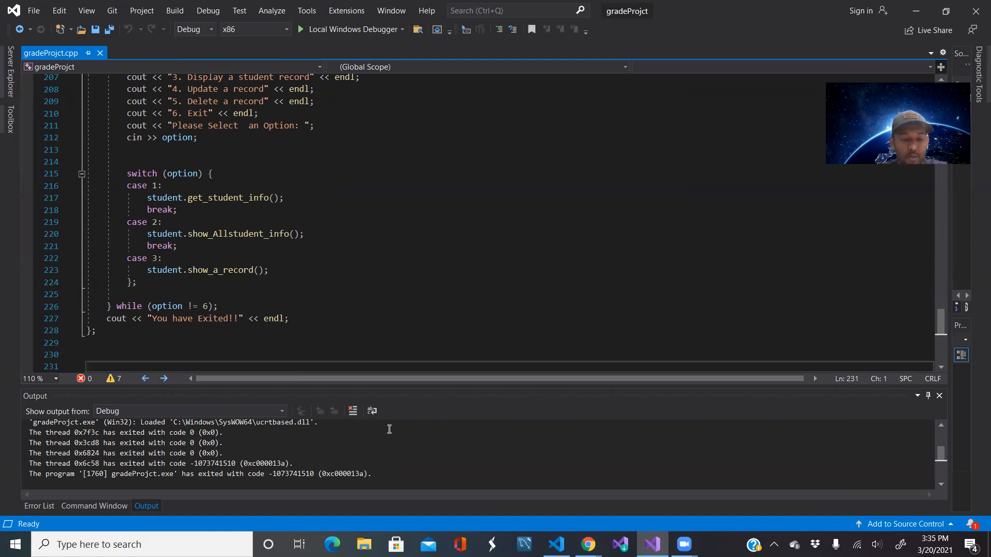